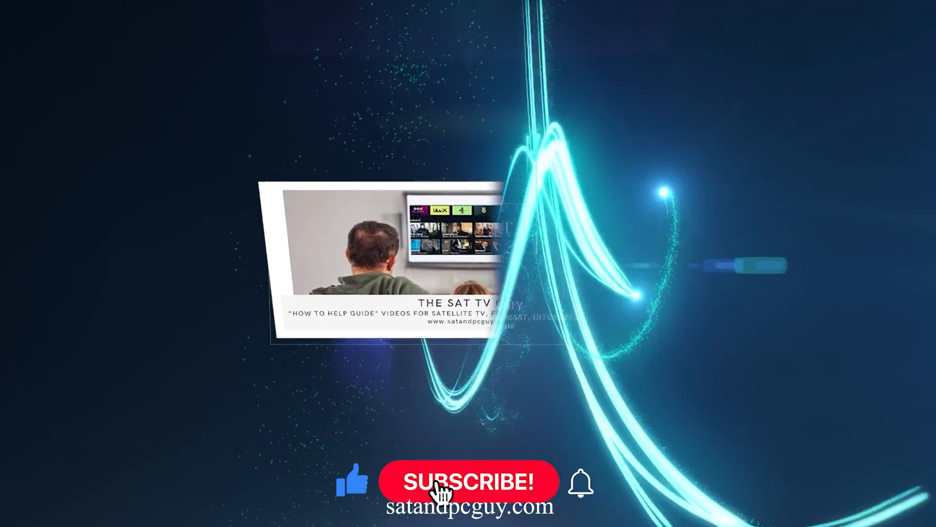
Step: Let the channel intro play through to the Fire TV search showing 'Ch'
left_click(469, 481)
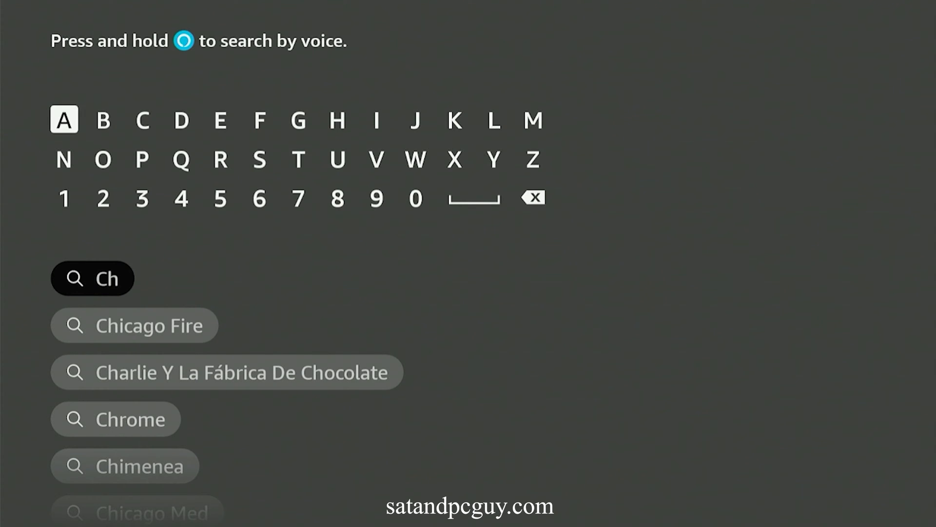
Step: Choose the Channel 4 suggestion, select its tile under Apps and games, and acknowledge App not Found
left_click(63, 119)
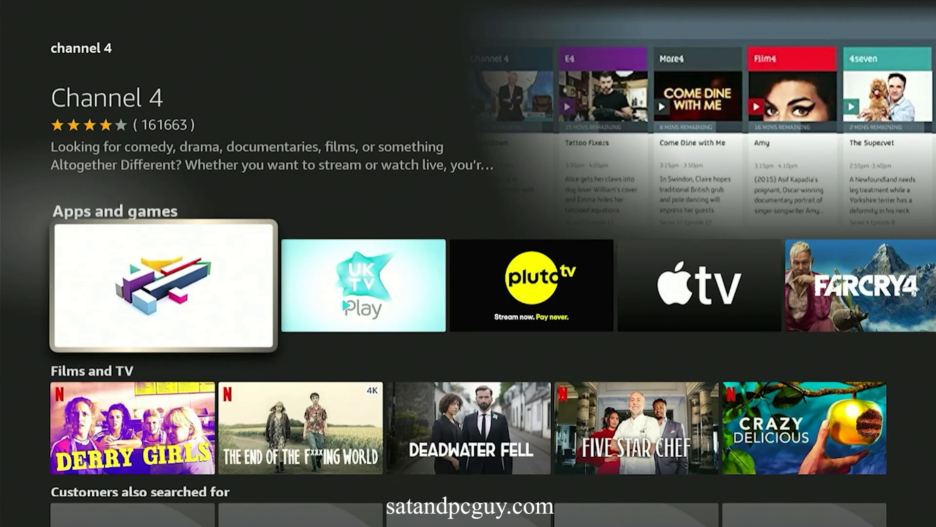
left_click(162, 287)
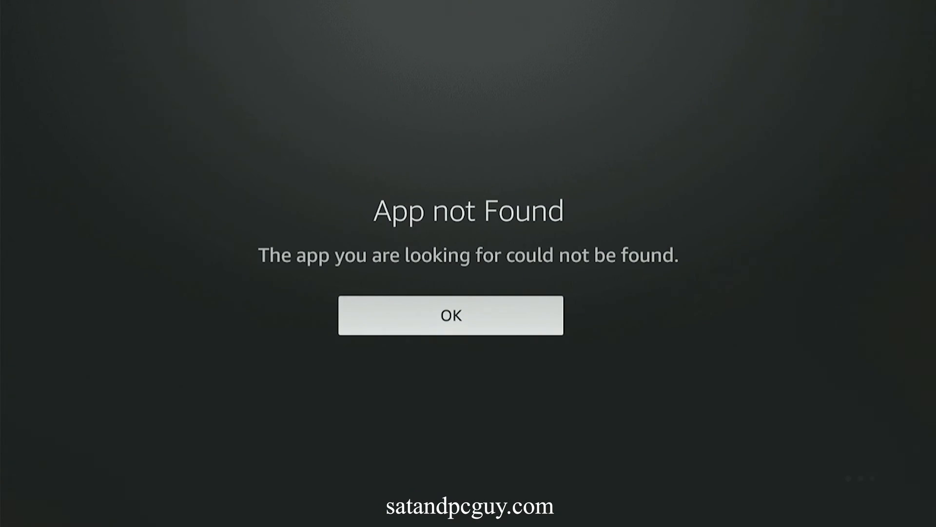
left_click(451, 315)
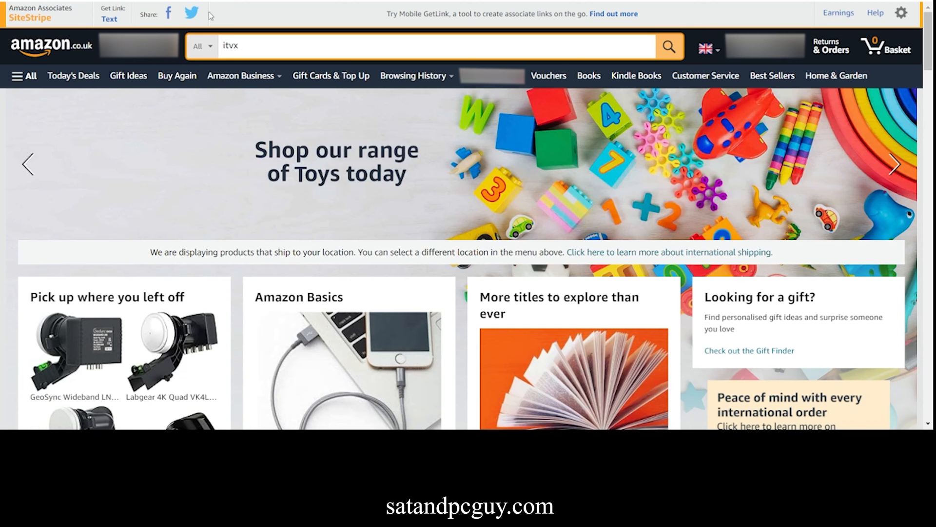
Step: Search Amazon.co.uk for 'channel 4' and view the Channel 4 App page with its geographical restriction notice
left_click(419, 46)
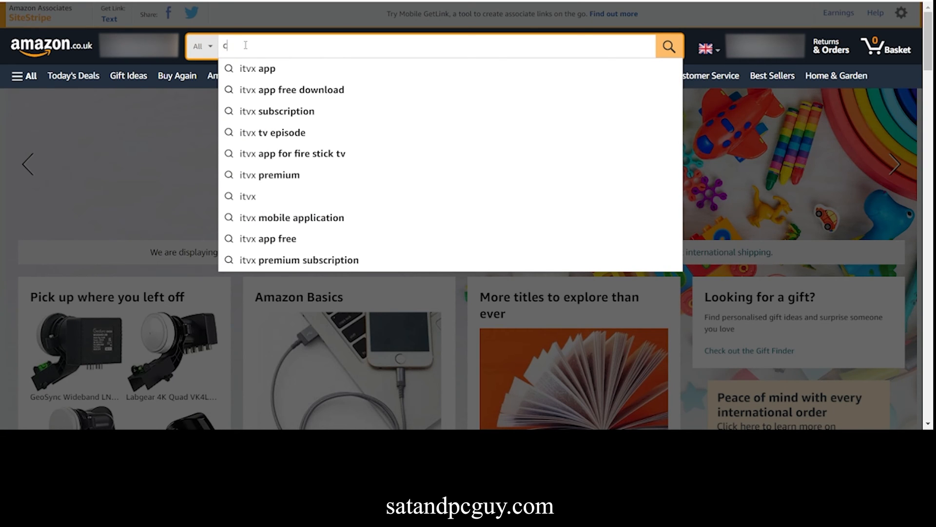
type("channel 4")
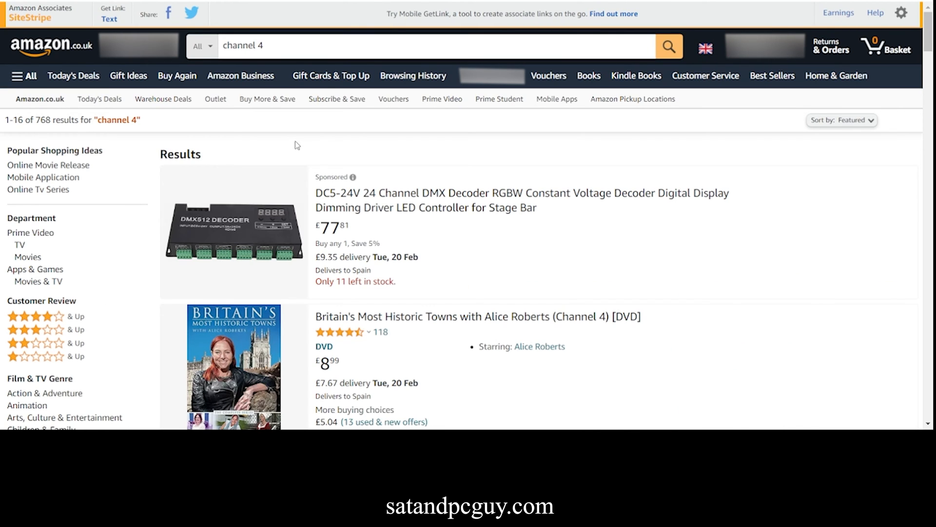
scroll("down", 3)
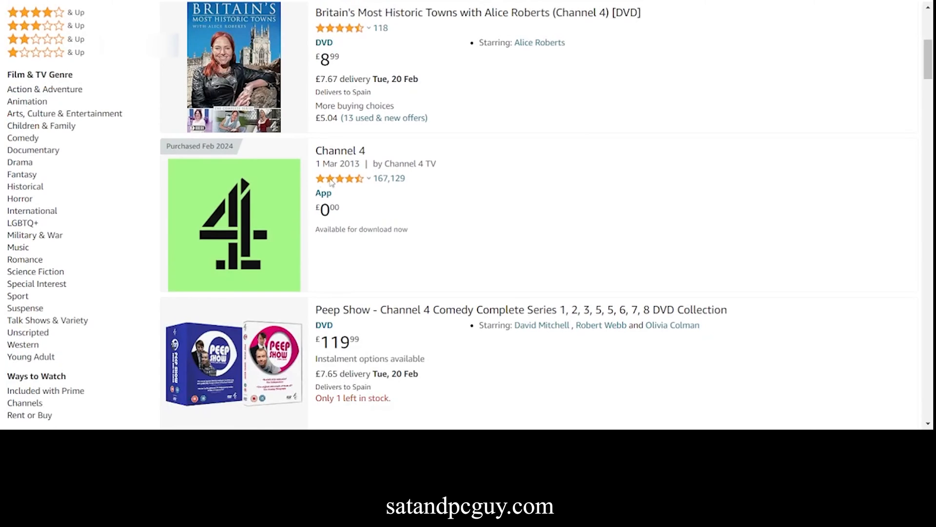
mouse_move(249, 222)
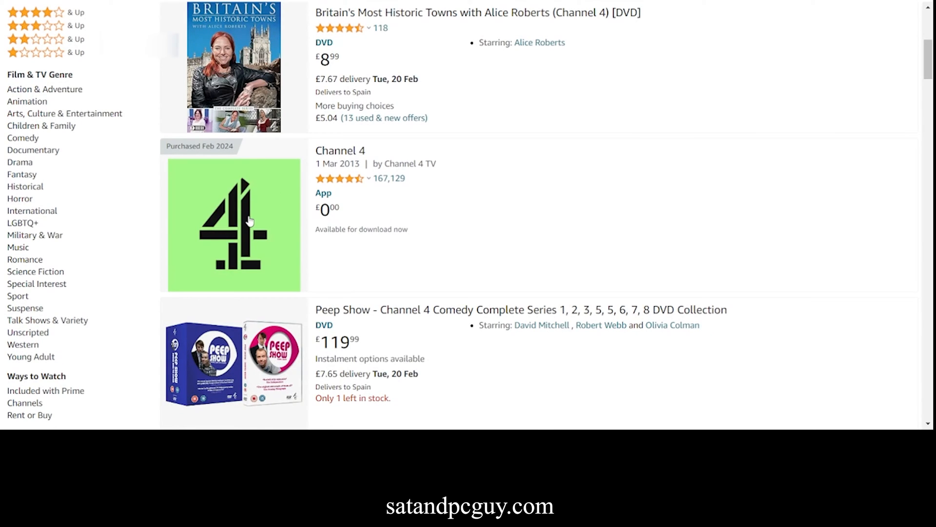
mouse_move(429, 185)
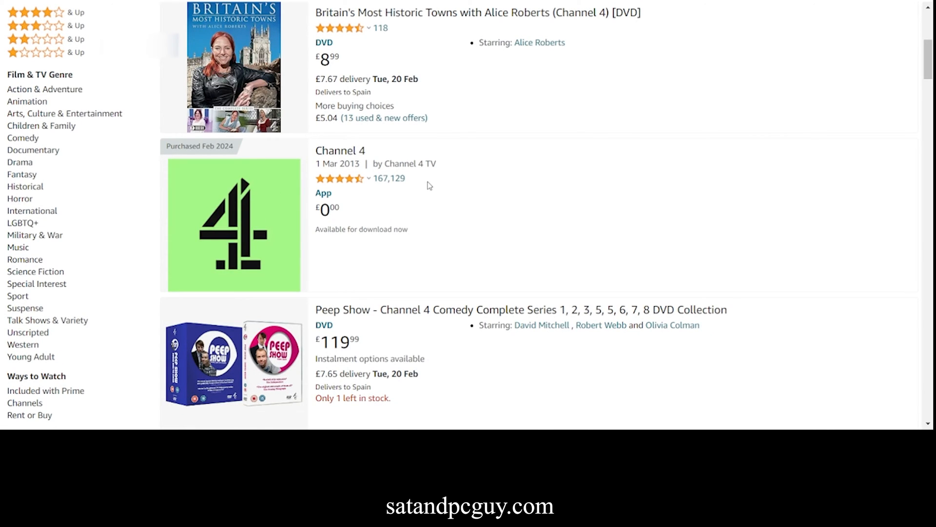
left_click(339, 151)
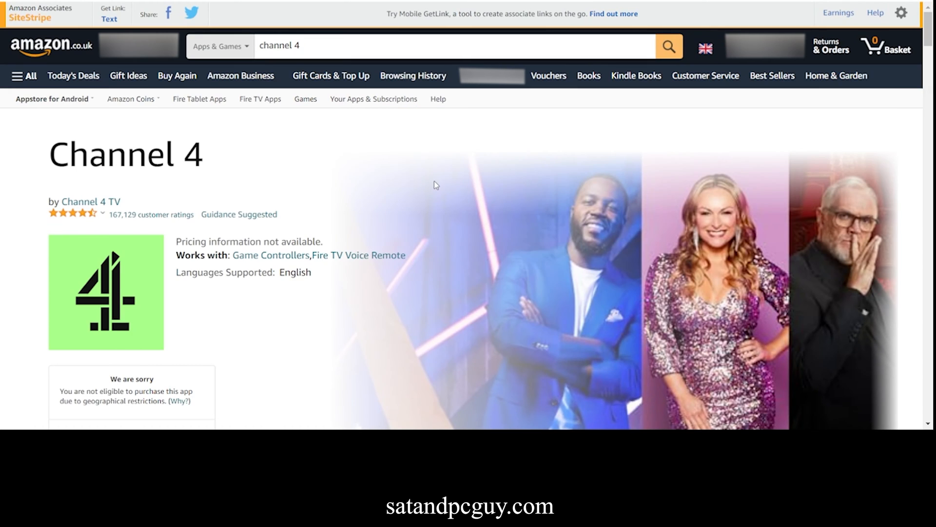
scroll("down", 3)
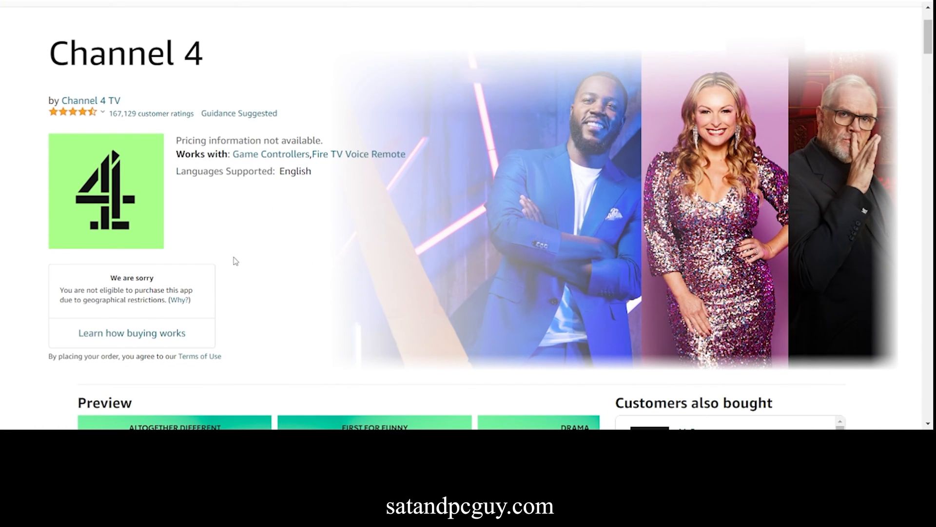
mouse_move(13, 328)
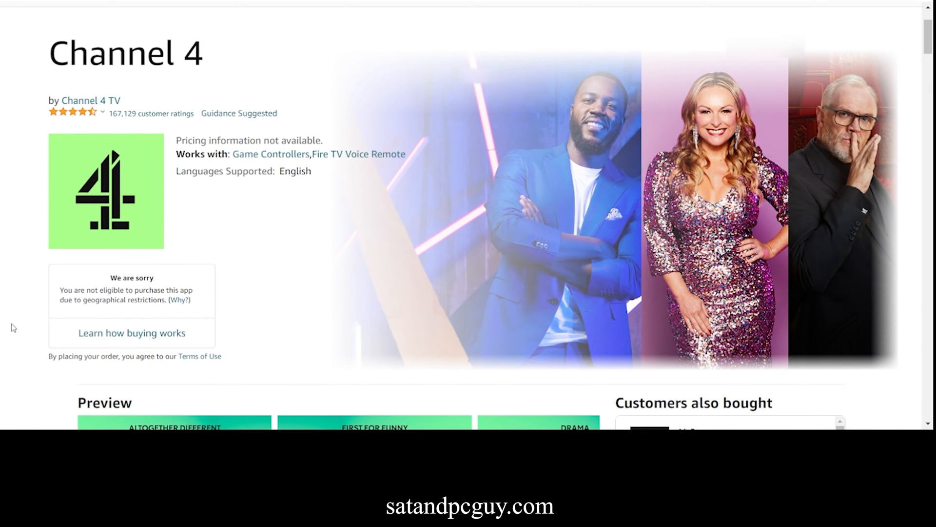
mouse_move(215, 231)
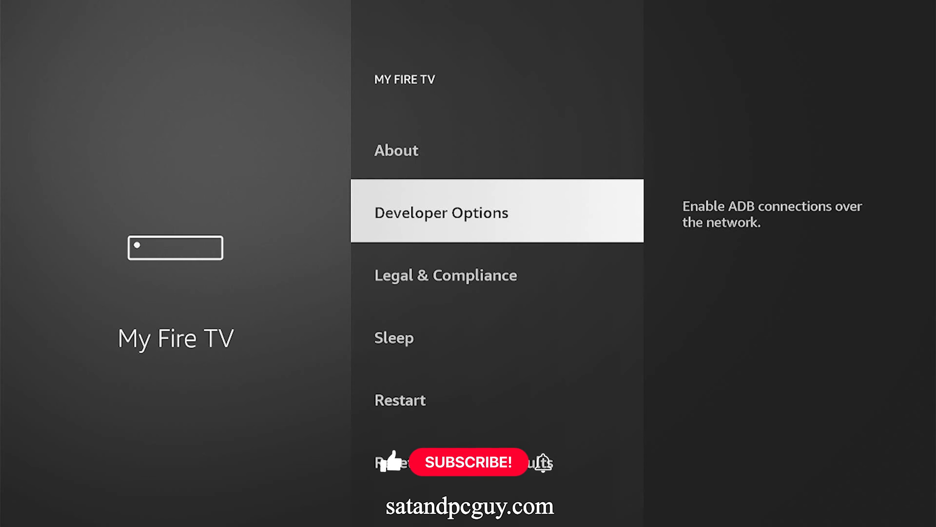
Step: Go into Developer Options > Install unknown apps and view Downloader set to OFF
left_click(440, 211)
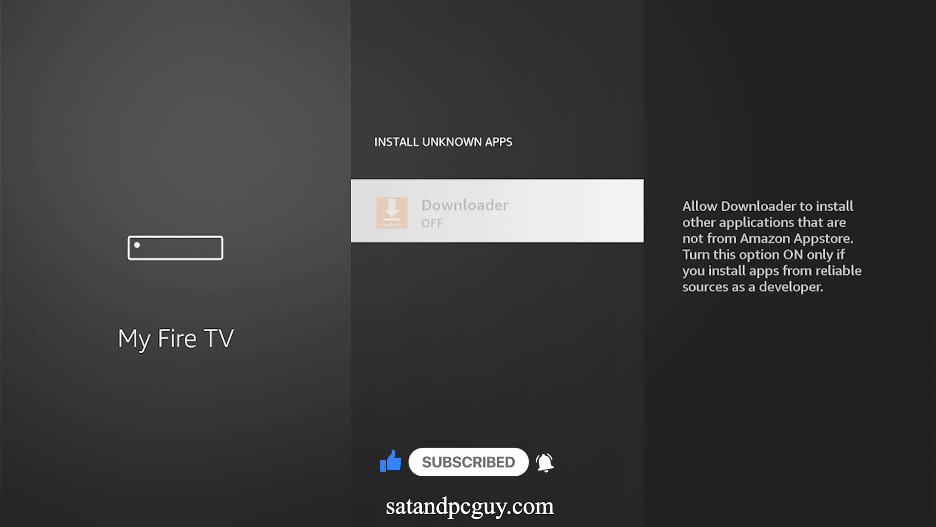
left_click(496, 211)
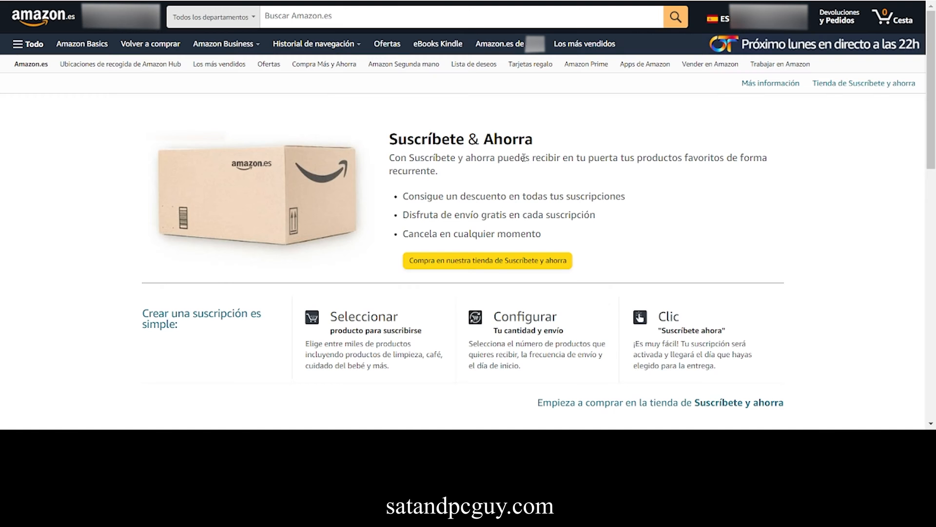
Step: From the Amazon.es account menu, go to Biblioteca de contenido
left_click(759, 16)
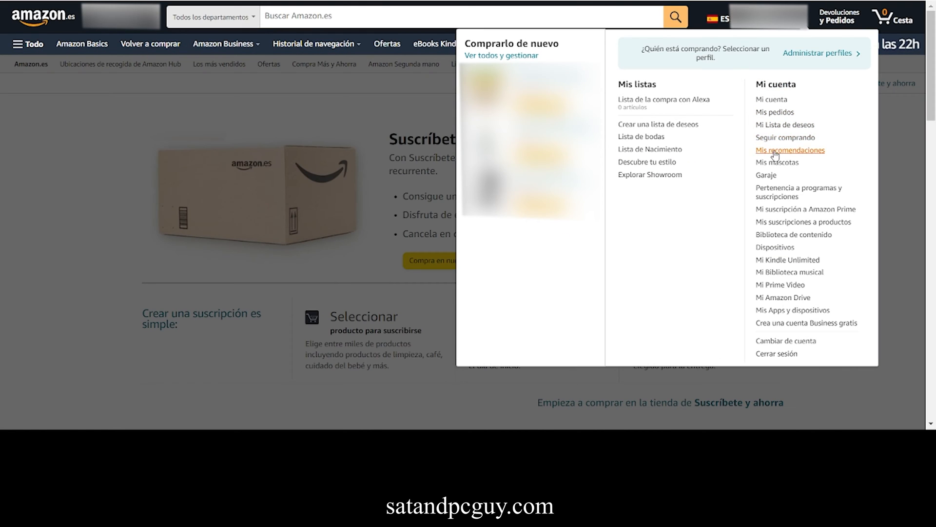
mouse_move(773, 192)
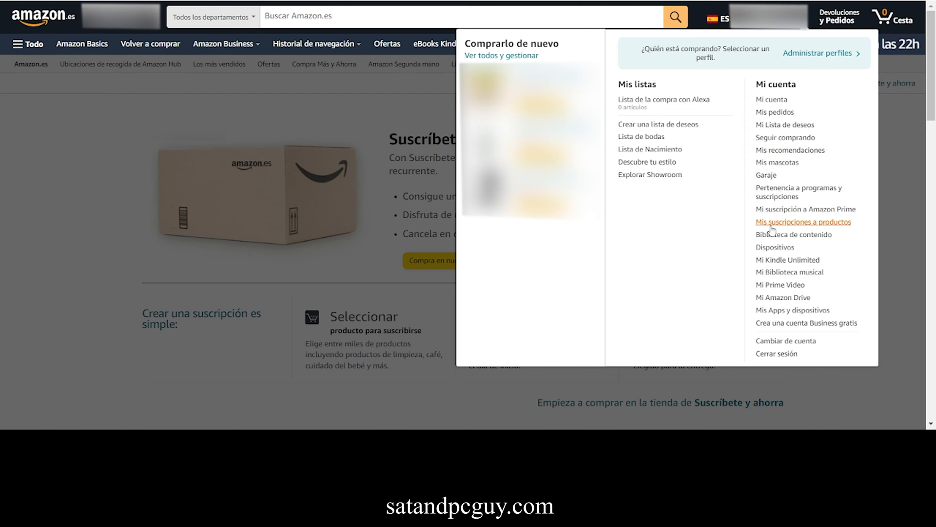
left_click(793, 234)
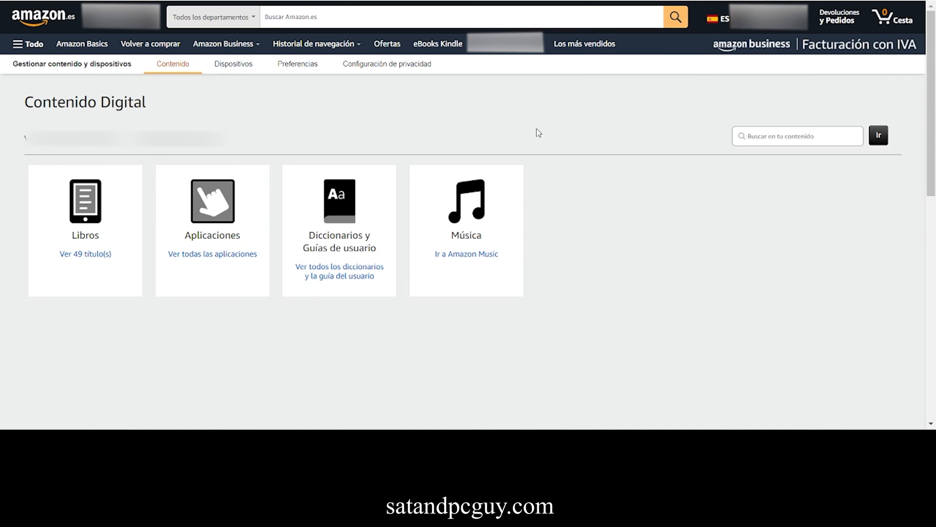
mouse_move(296, 107)
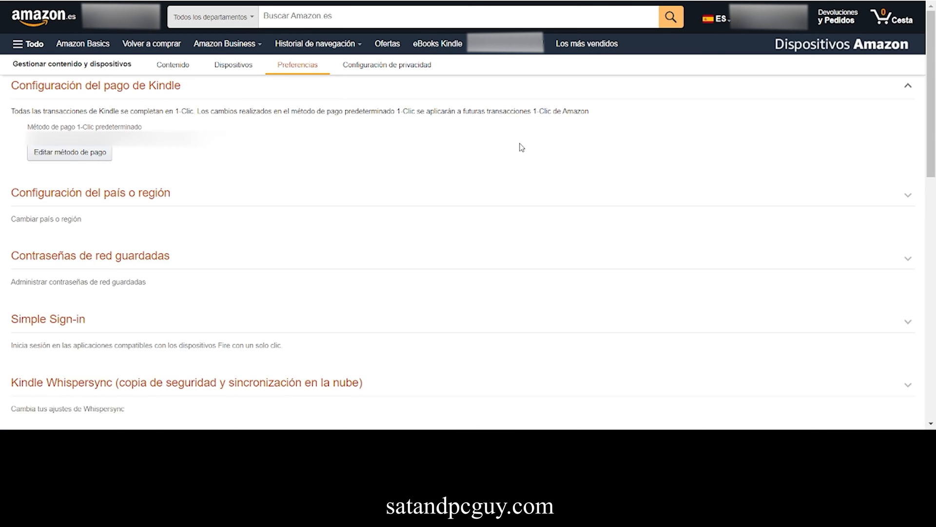
mouse_move(276, 176)
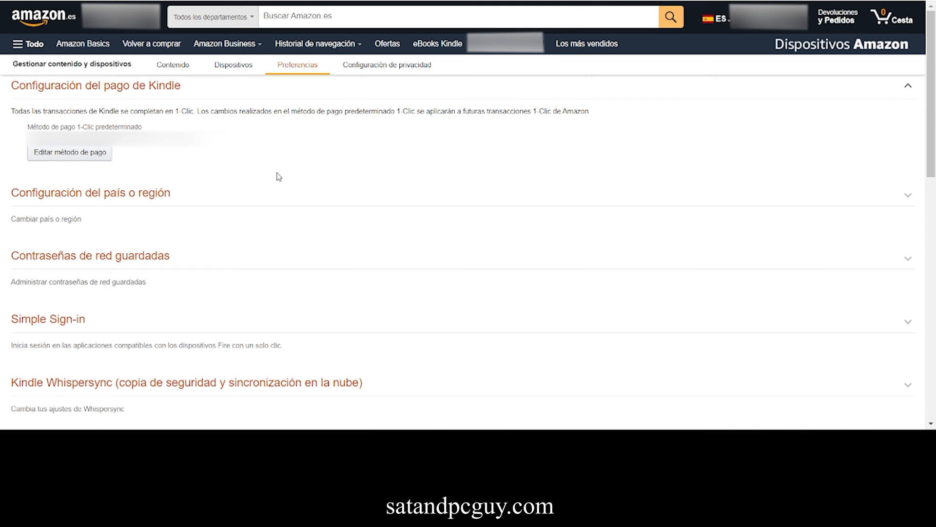
mouse_move(95, 205)
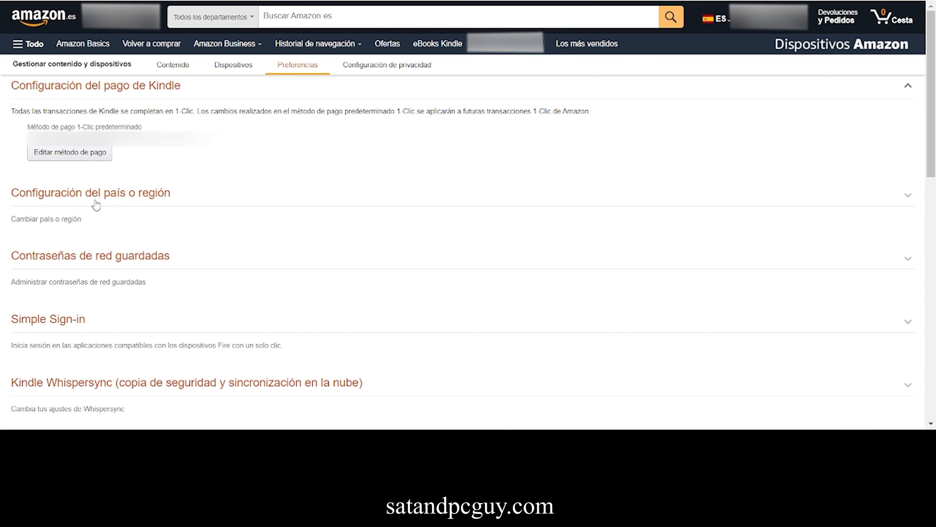
mouse_move(150, 226)
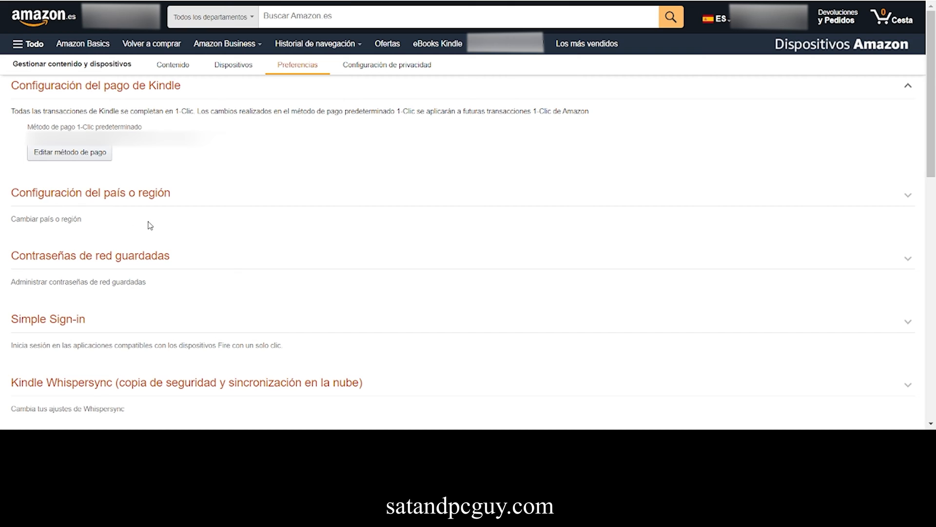
mouse_move(149, 196)
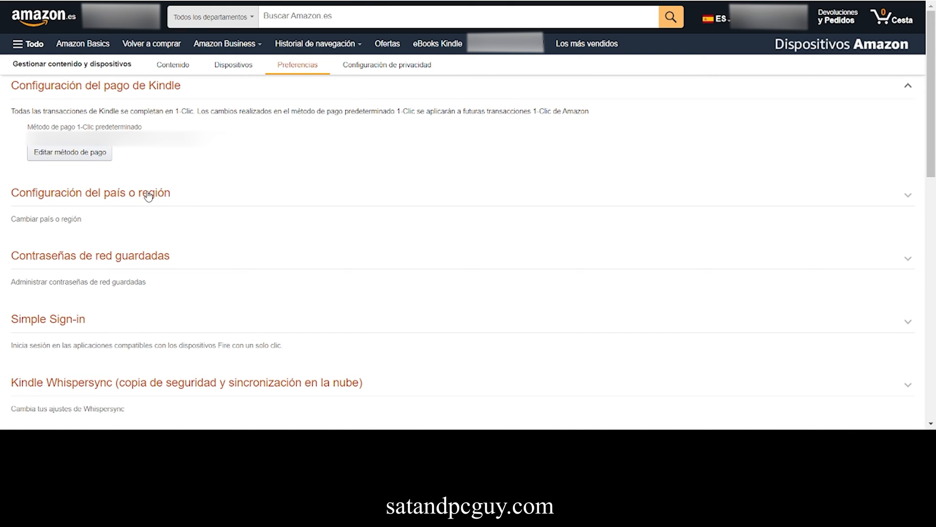
Step: Expand Configuración del país o región in Preferencias, showing España as current
left_click(90, 192)
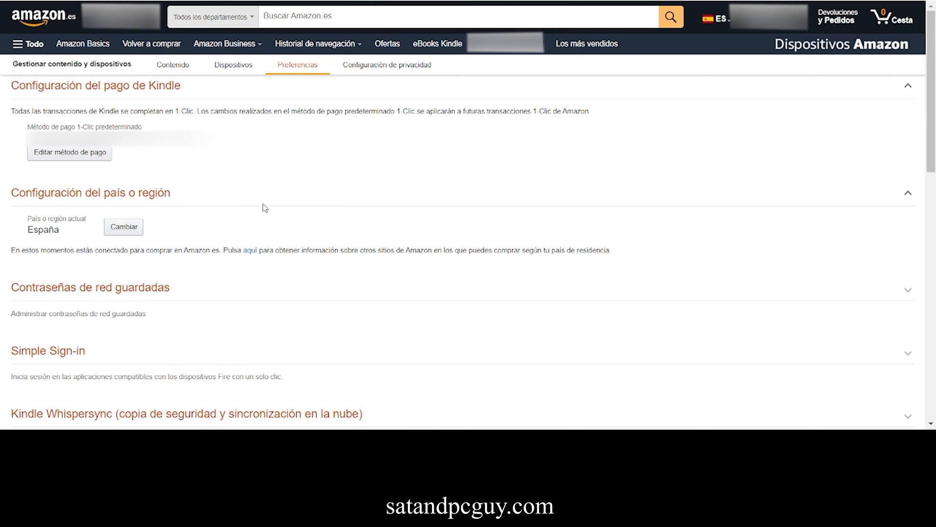
mouse_move(146, 222)
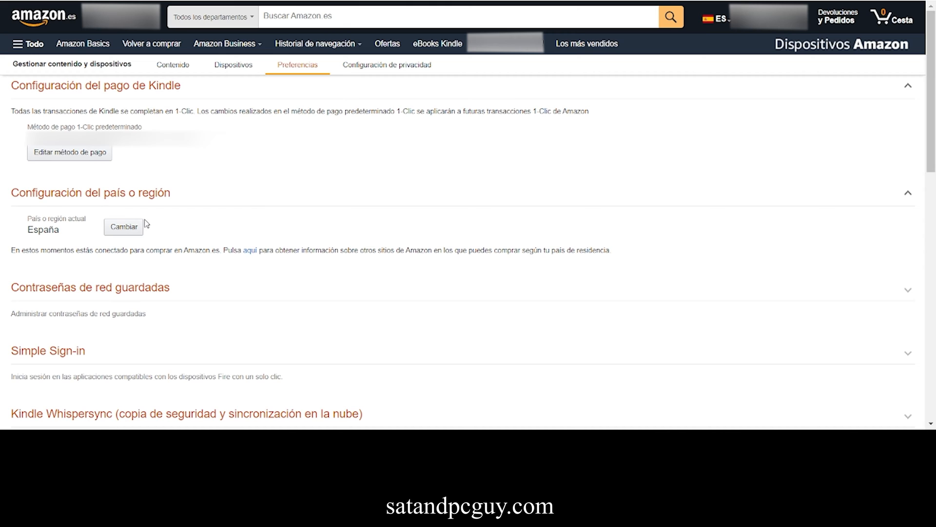
Step: Change the country of residence via Cambiar to a saved UK address and confirm with Actualizar
left_click(123, 227)
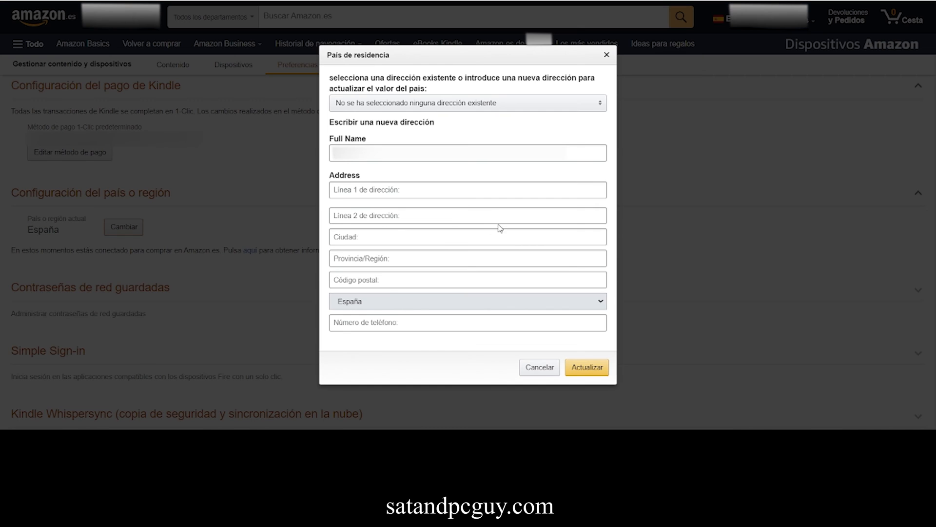
mouse_move(664, 168)
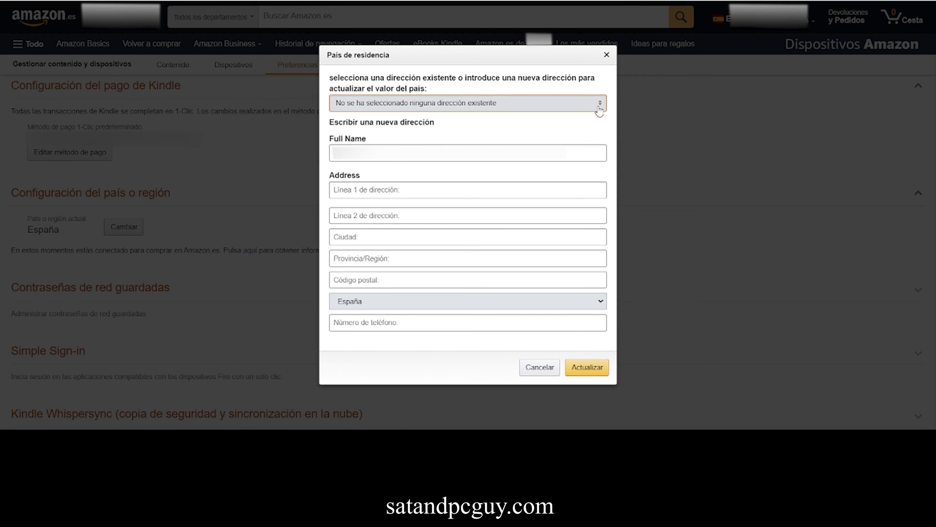
left_click(468, 102)
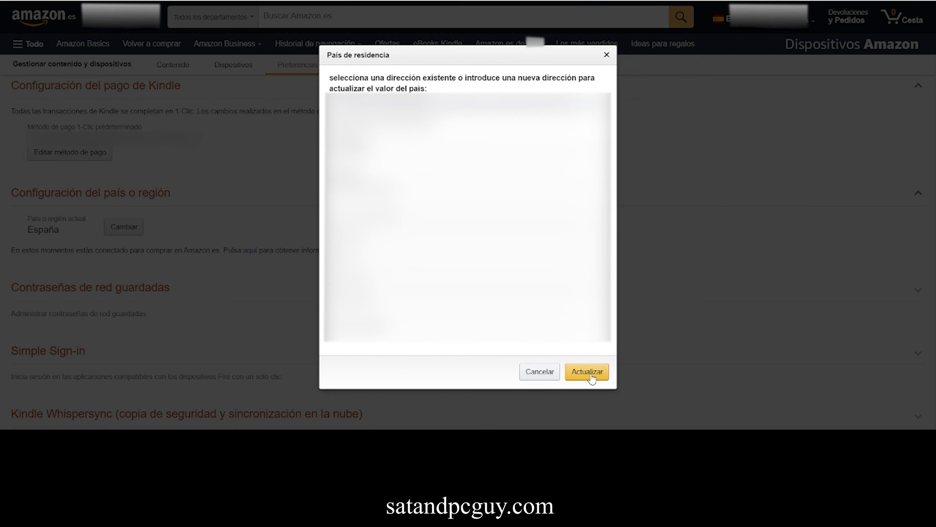
left_click(586, 371)
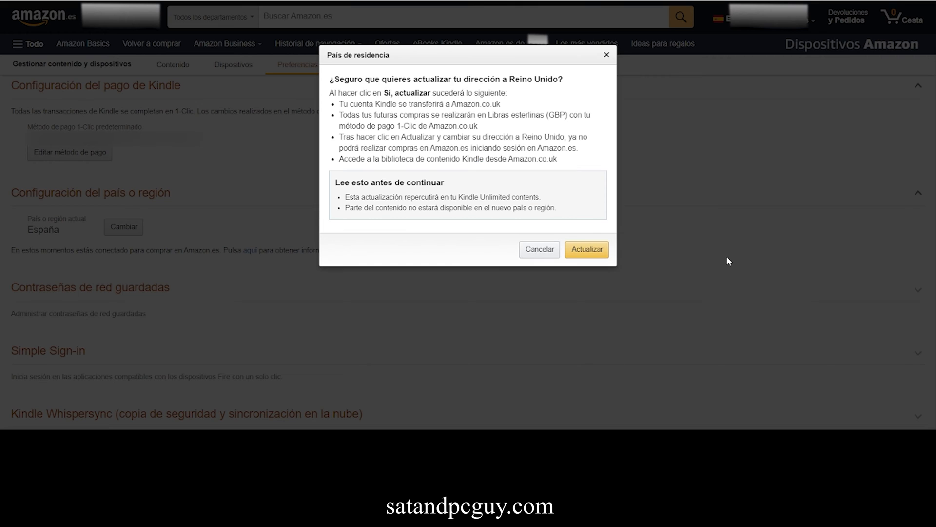
mouse_move(587, 249)
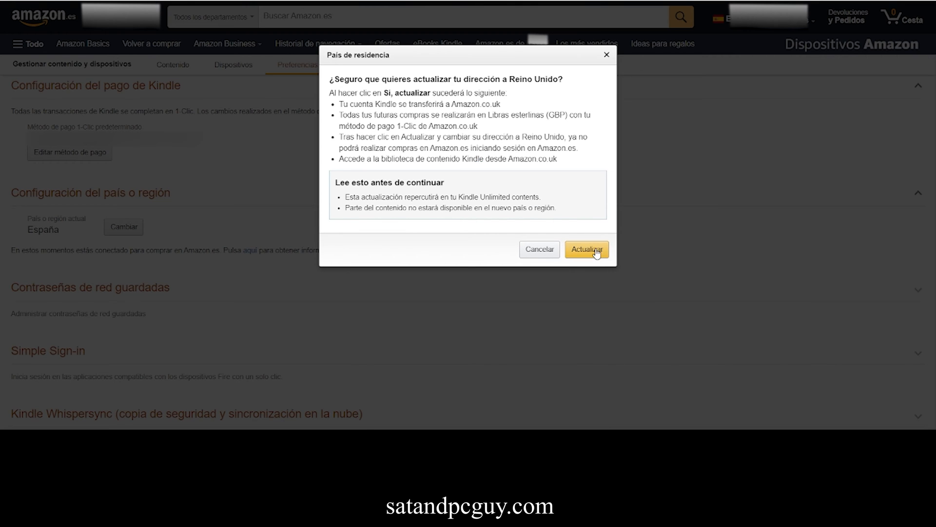
left_click(586, 248)
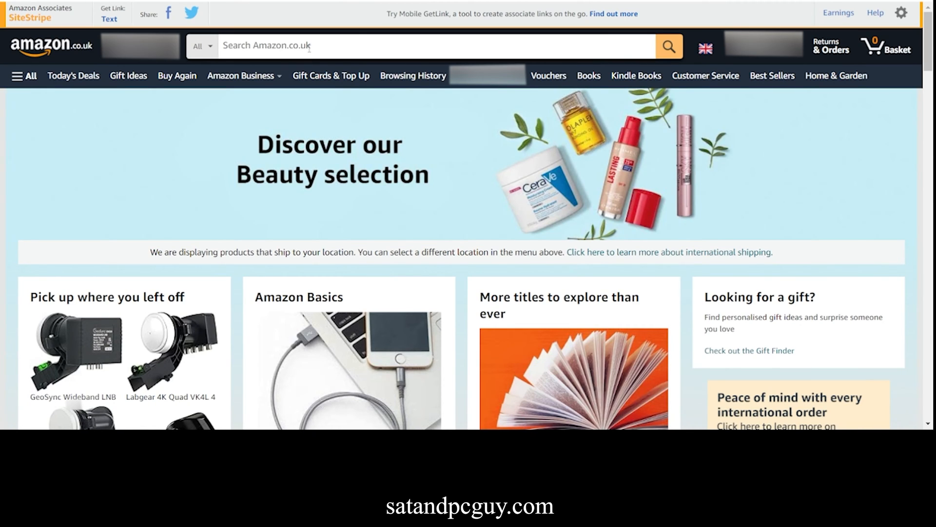
Step: Search Amazon.co.uk for 'channel 4' and reach the free Channel 4 app offer for Fire TV
type("channel 5")
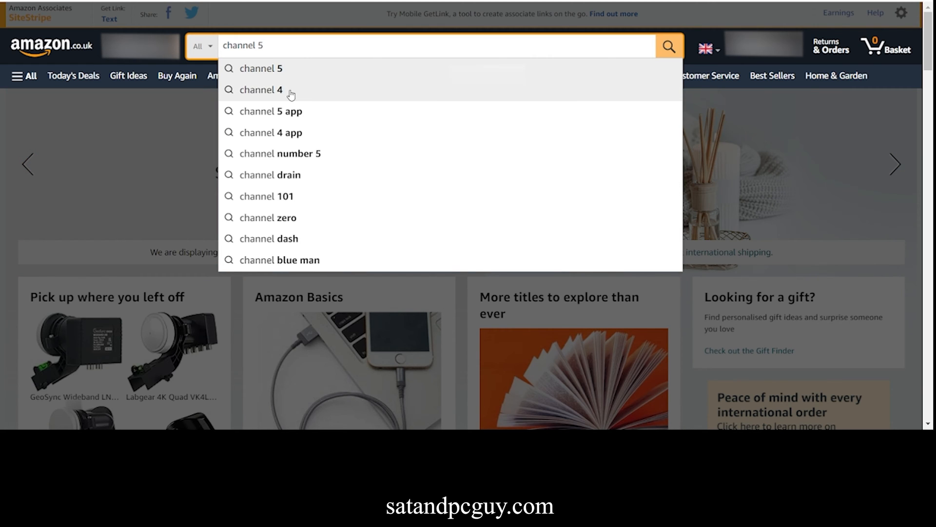
left_click(261, 89)
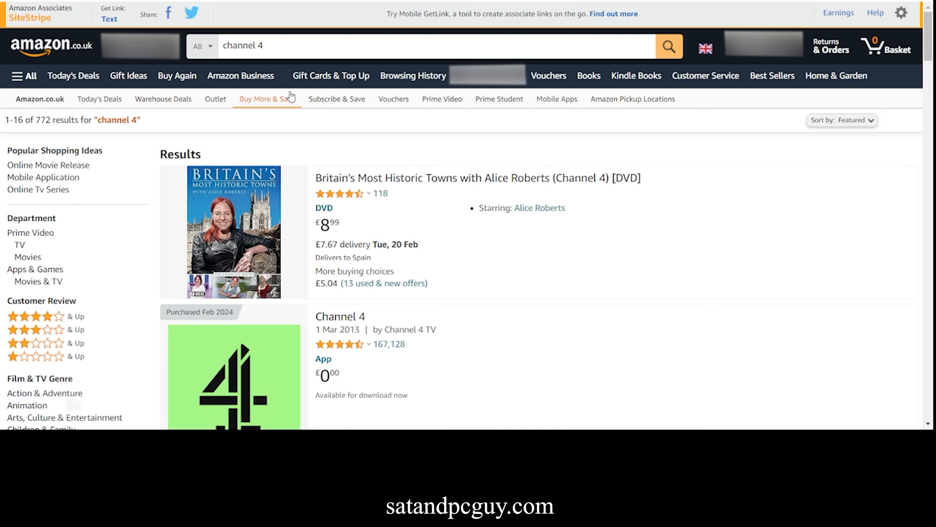
scroll("down", 3)
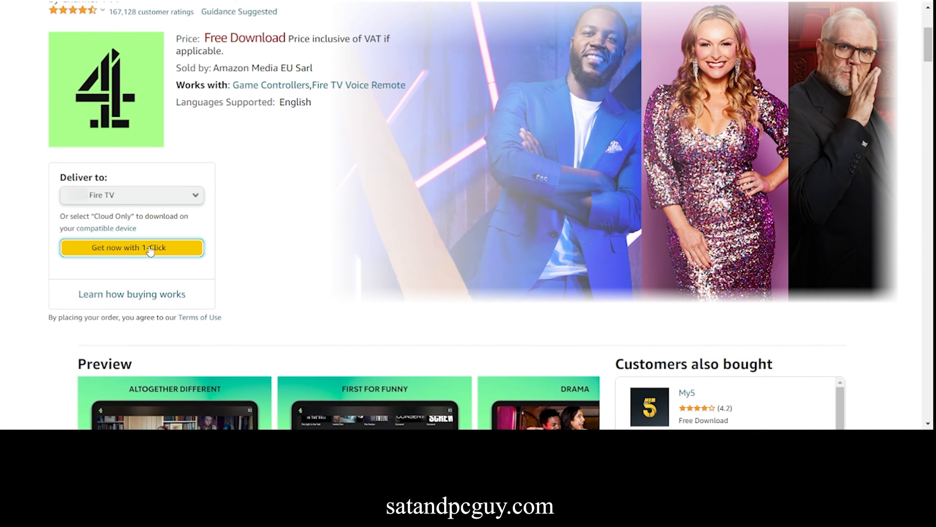
mouse_move(310, 241)
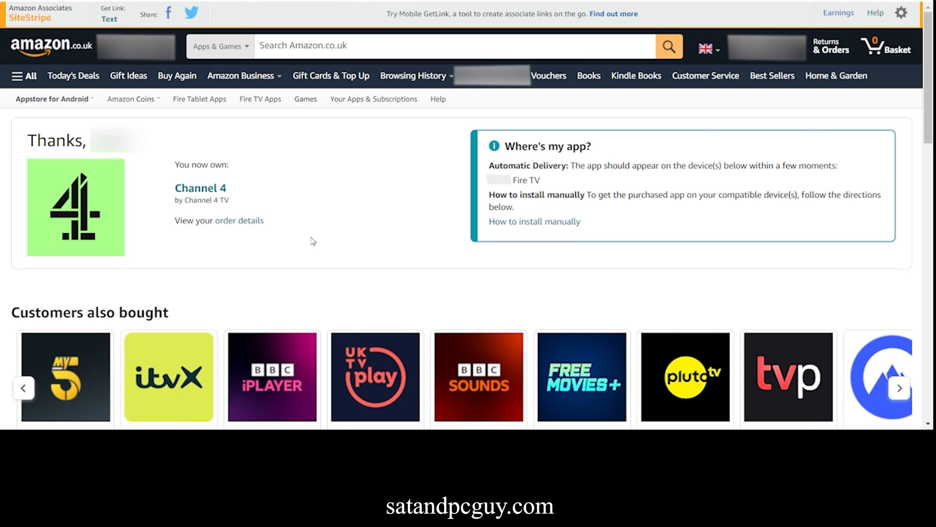
mouse_move(305, 207)
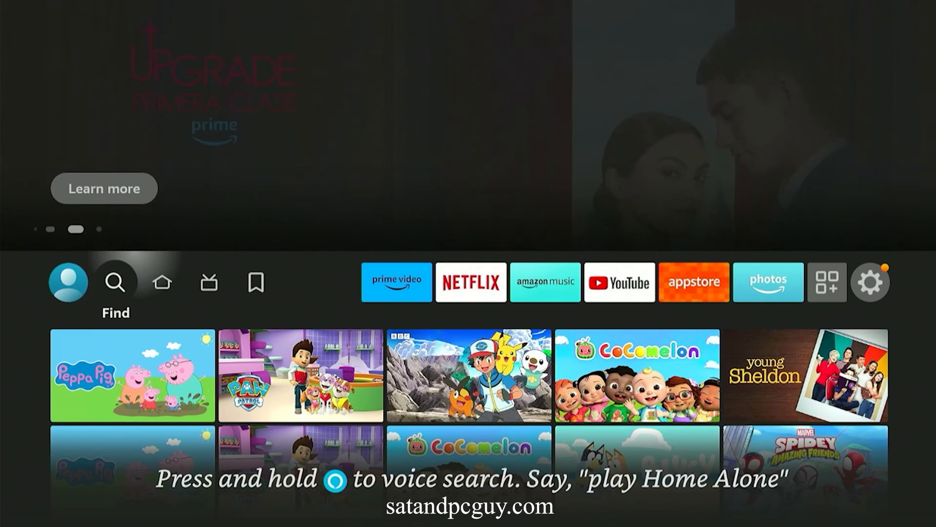
Step: Deregister the Fire TV via Settings > Account & Profile Settings > Amazon Account and confirm
left_click(869, 282)
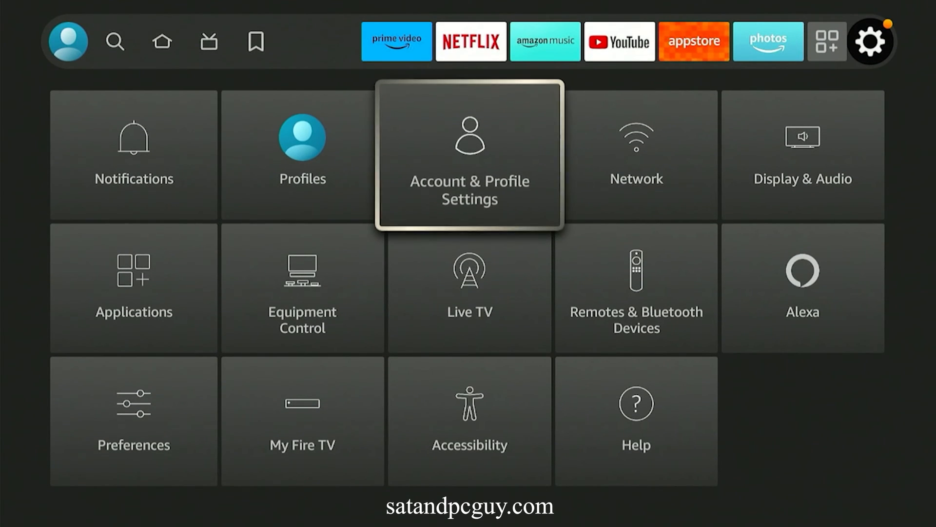
left_click(468, 155)
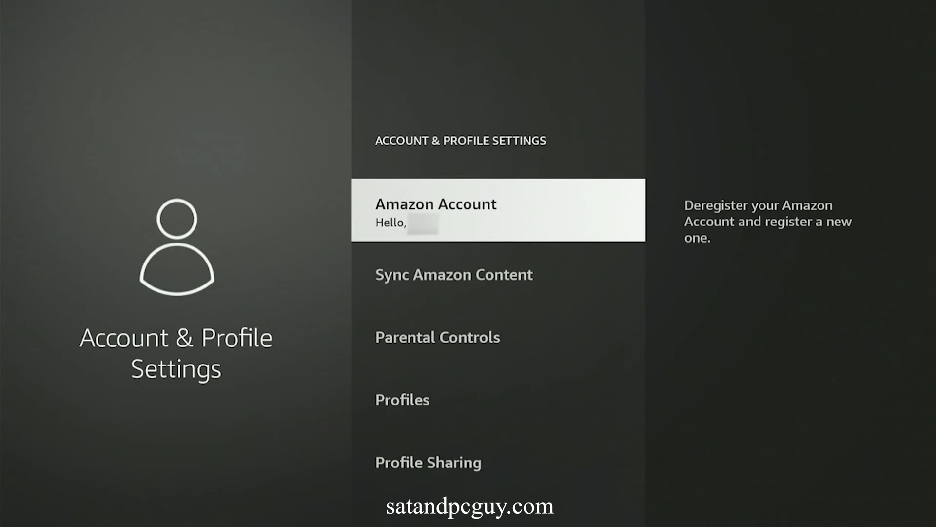
left_click(436, 210)
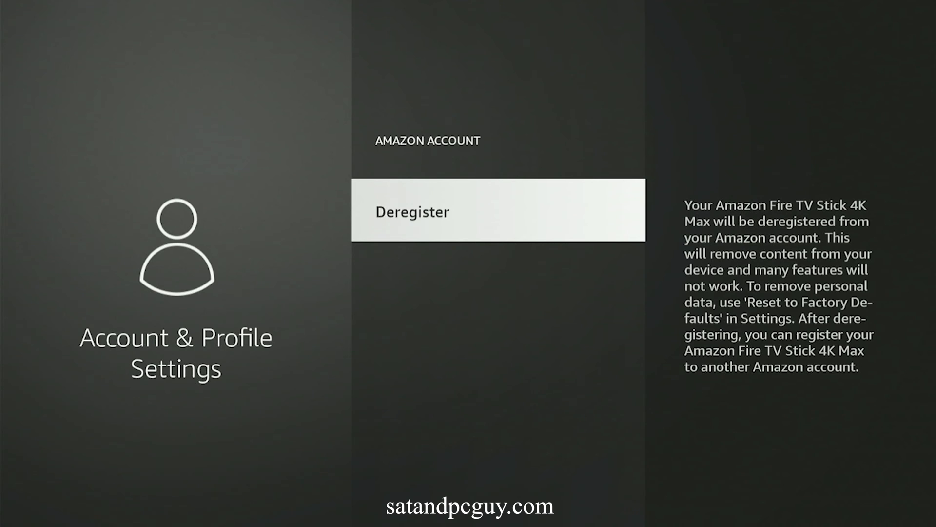
left_click(497, 211)
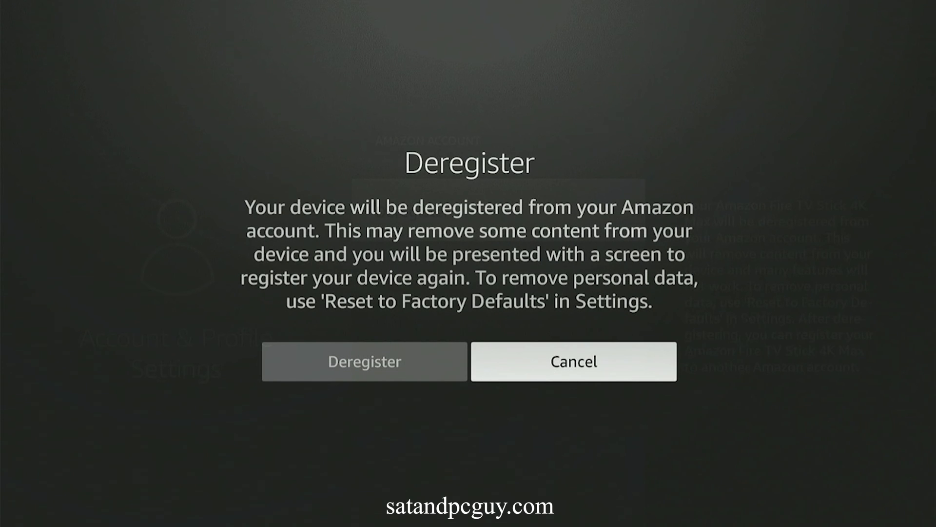
left_click(364, 361)
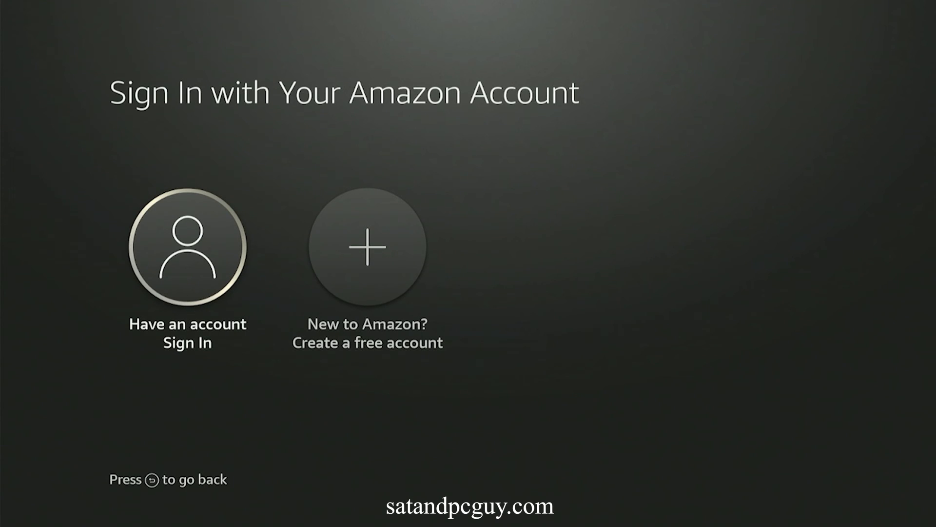
Step: Sign in with the existing Amazon account and ACCEPT the cookie preferences
left_click(188, 246)
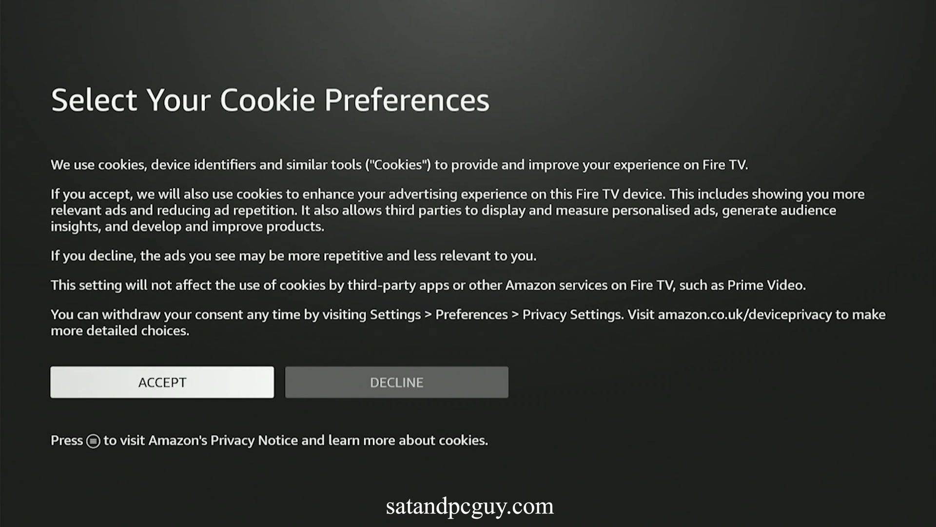
left_click(162, 381)
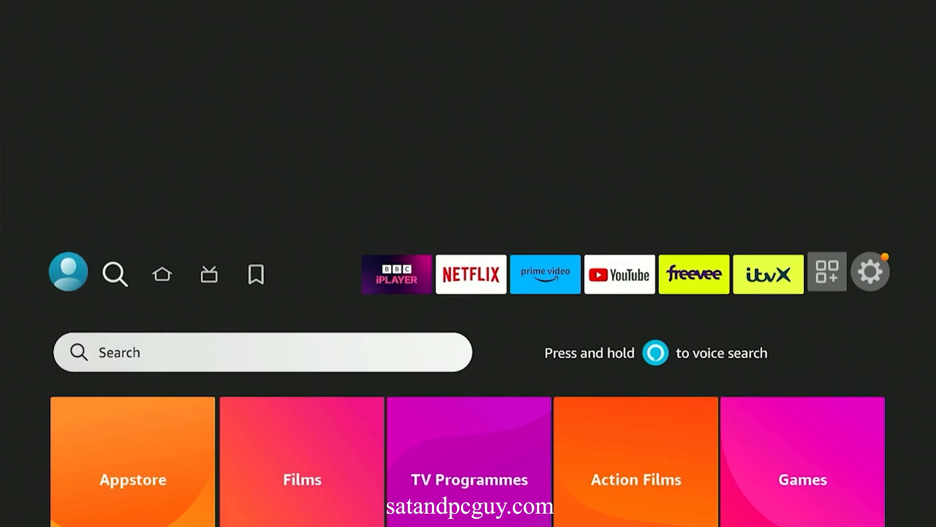
Step: Search 'No', pick NordVPN from the results and download it to the Fire TV
left_click(262, 352)
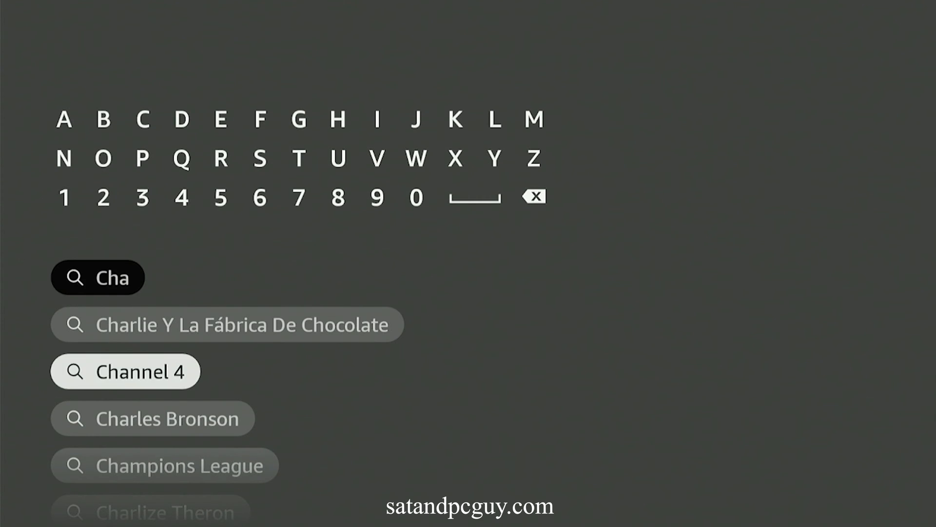
left_click(125, 370)
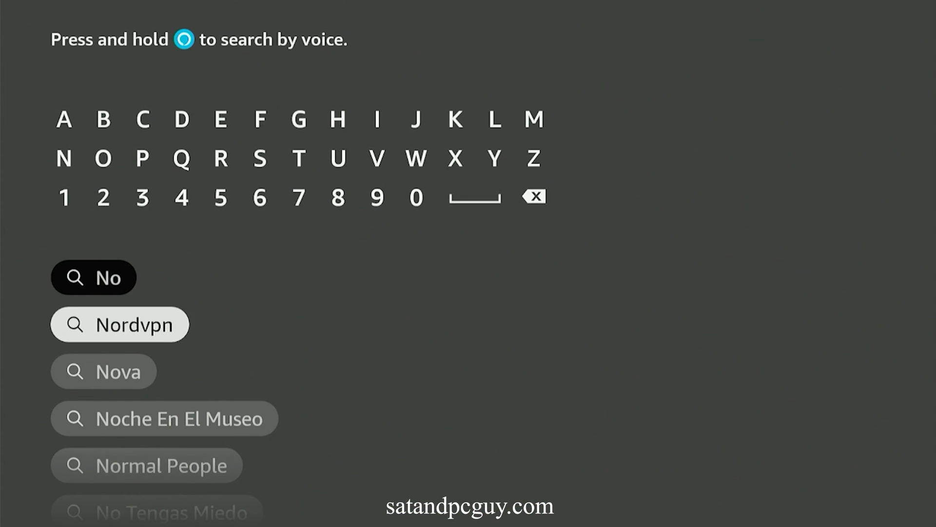
left_click(119, 324)
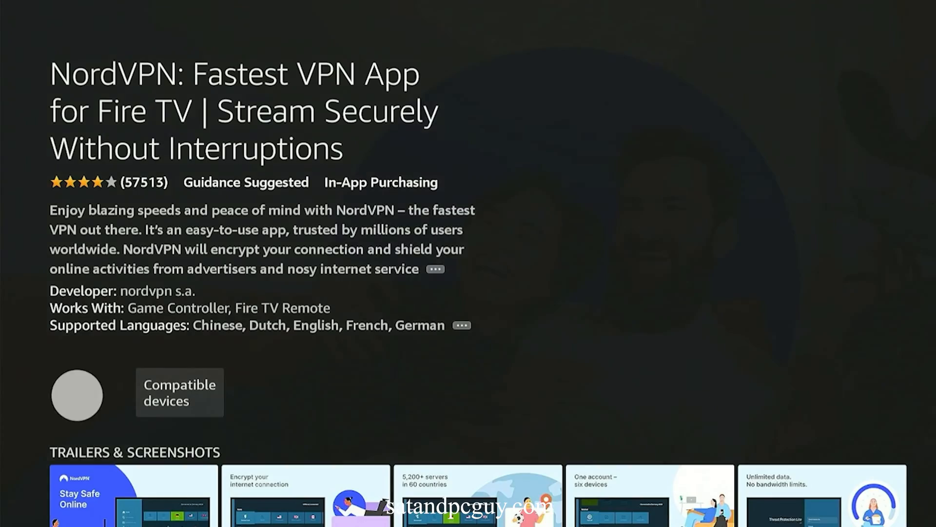
left_click(76, 395)
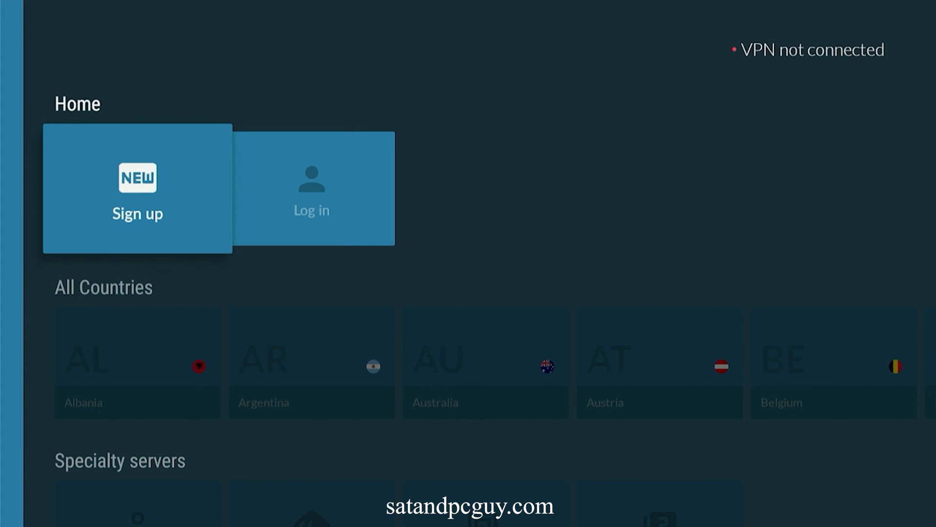
Step: Log in, connect to the UK Fastest server allowing the VPN connection, and return Home
left_click(137, 188)
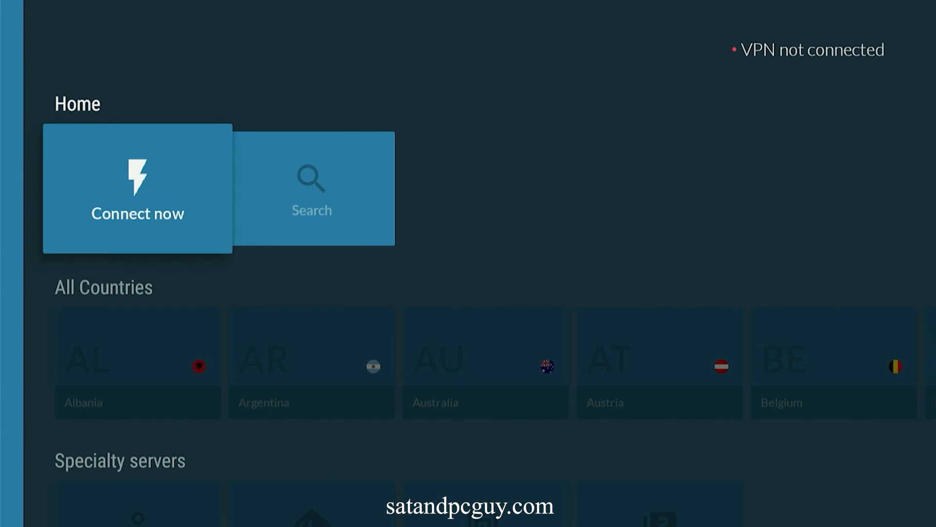
left_click(138, 189)
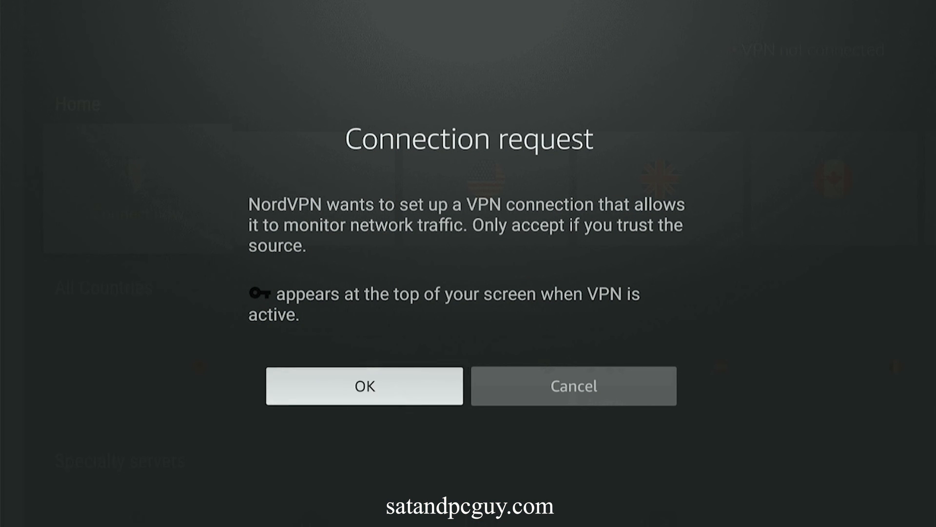
left_click(364, 386)
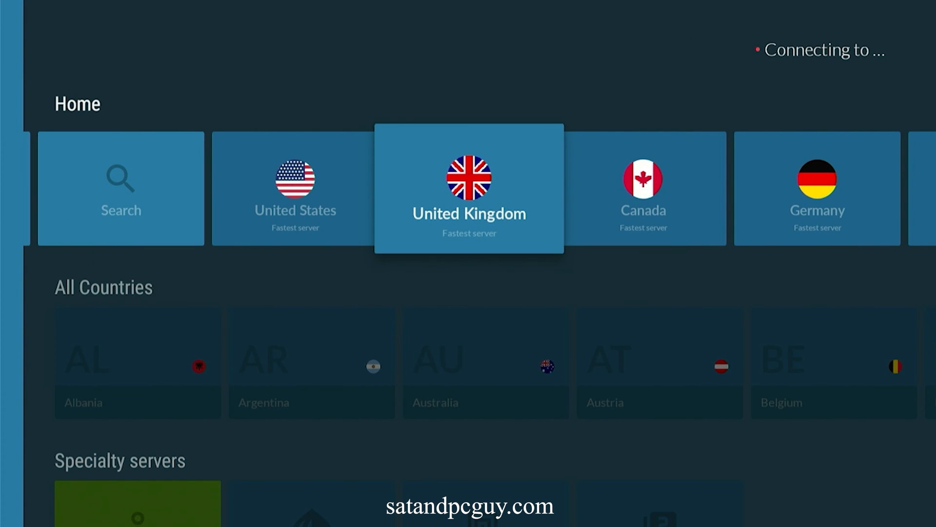
left_click(469, 188)
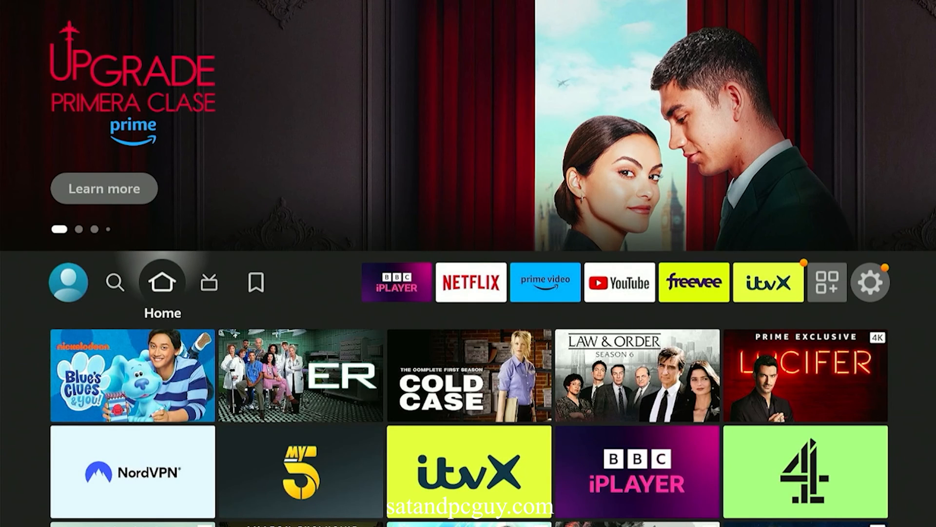
Step: Search 'channel 4' and launch the Channel 4 app from the results
left_click(115, 282)
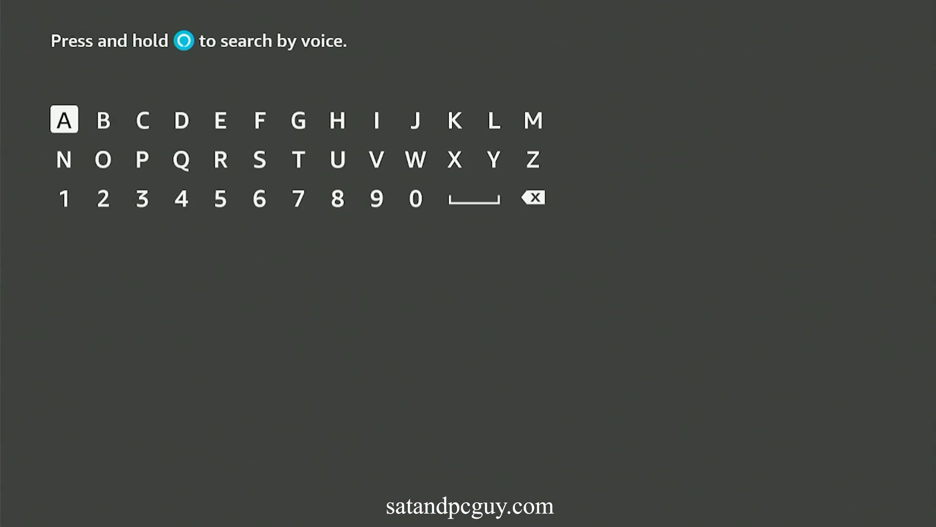
left_click(142, 119)
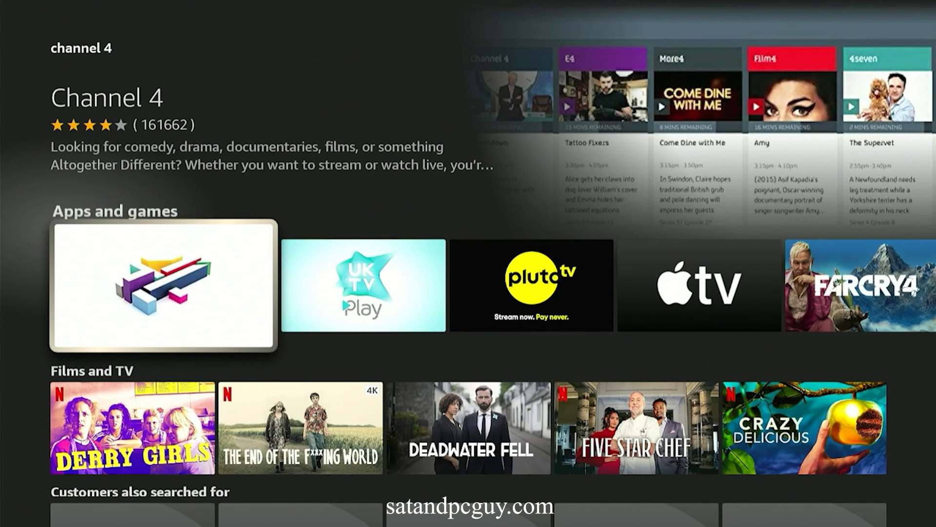
left_click(162, 286)
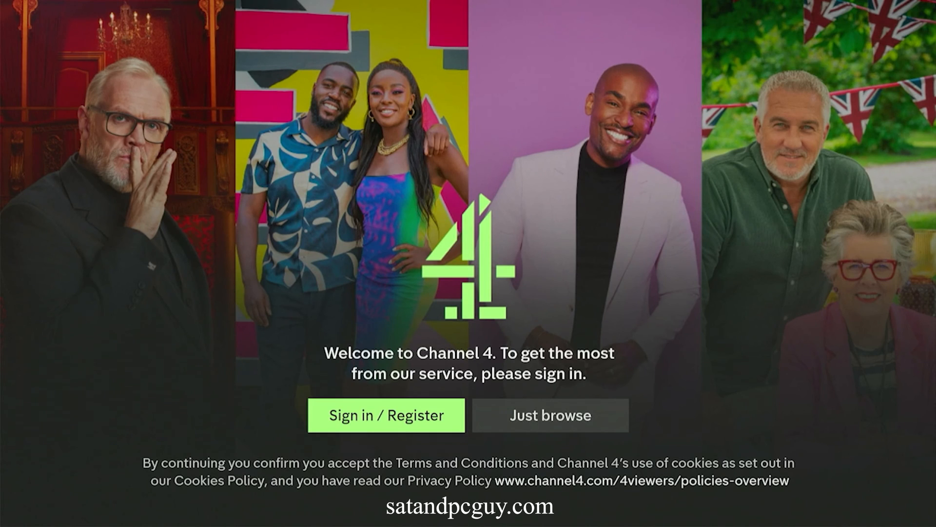
Step: Choose Just browse, go to Live TV and watch A Place in the Sun live
left_click(549, 415)
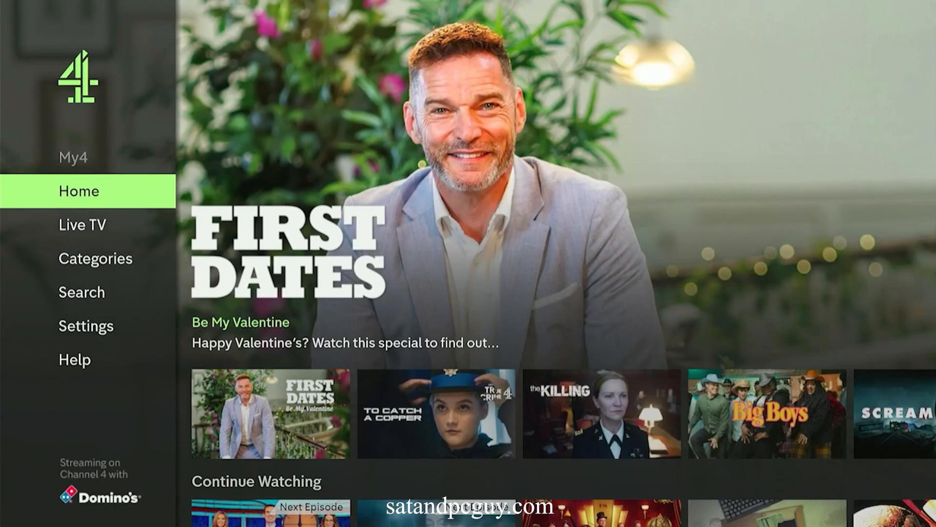
left_click(82, 224)
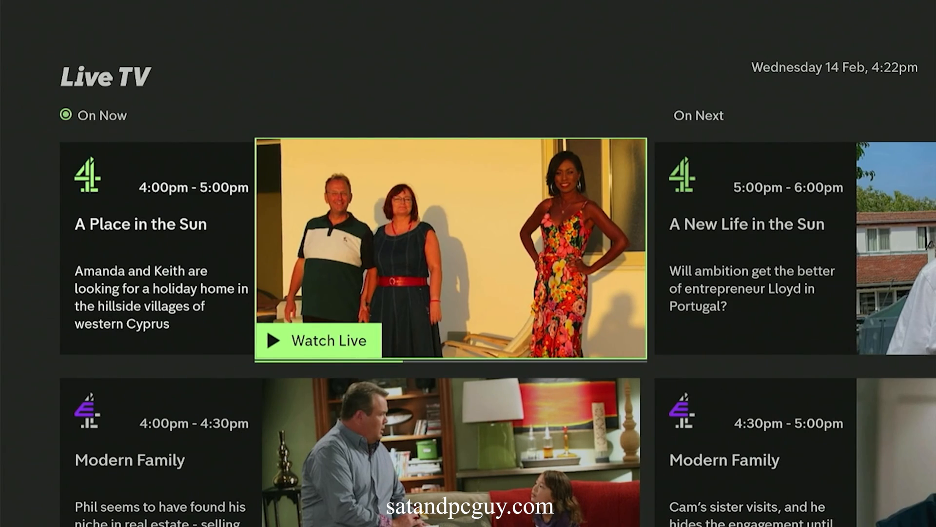
left_click(315, 341)
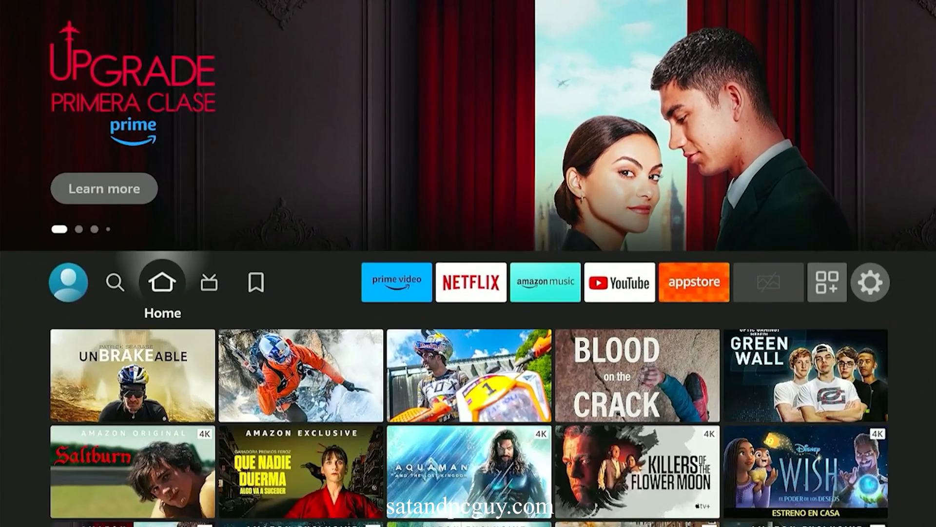
Step: Search 'bb', pick the Bbc Iplayer suggestion and launch the BBC iPlayer app
left_click(115, 282)
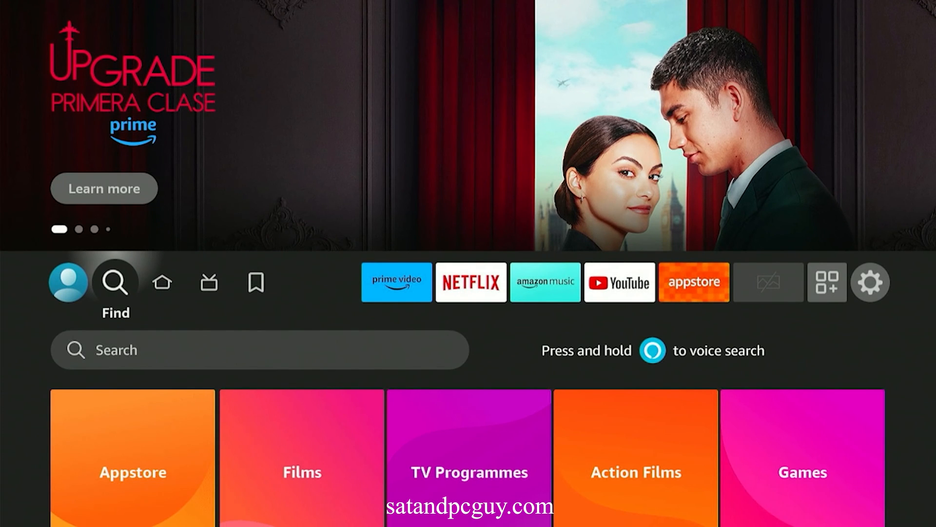
scroll("down", 3)
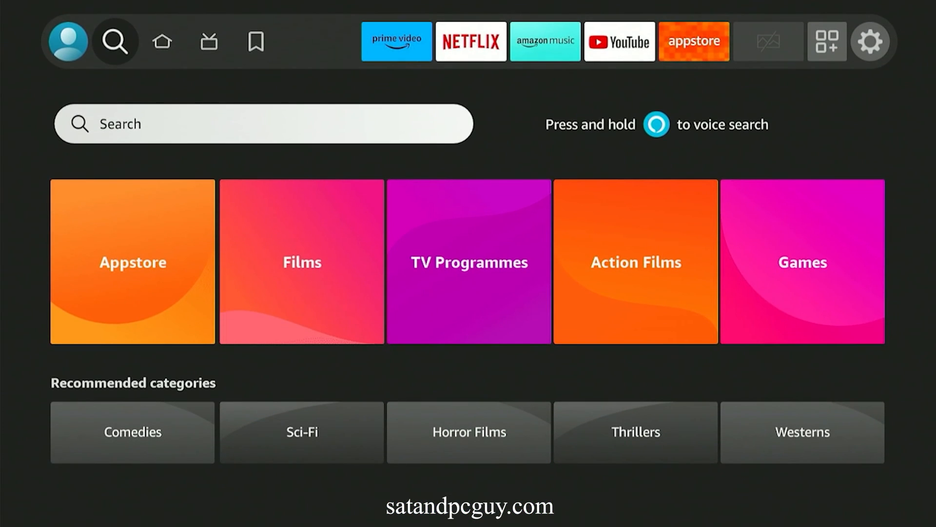
left_click(262, 123)
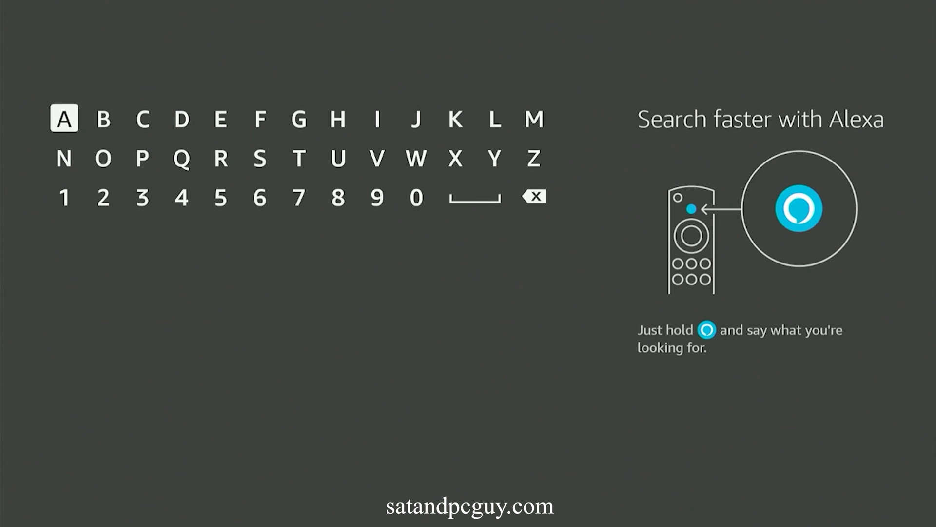
left_click(103, 119)
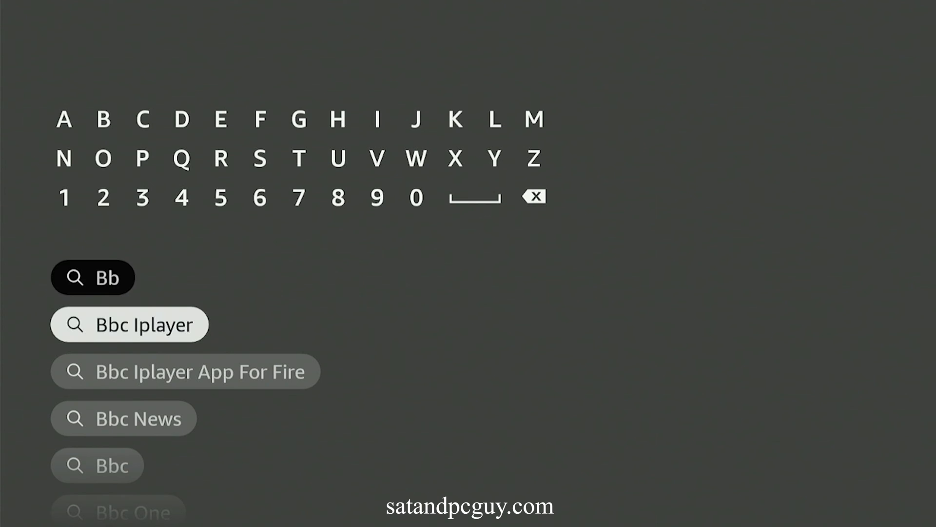
left_click(129, 324)
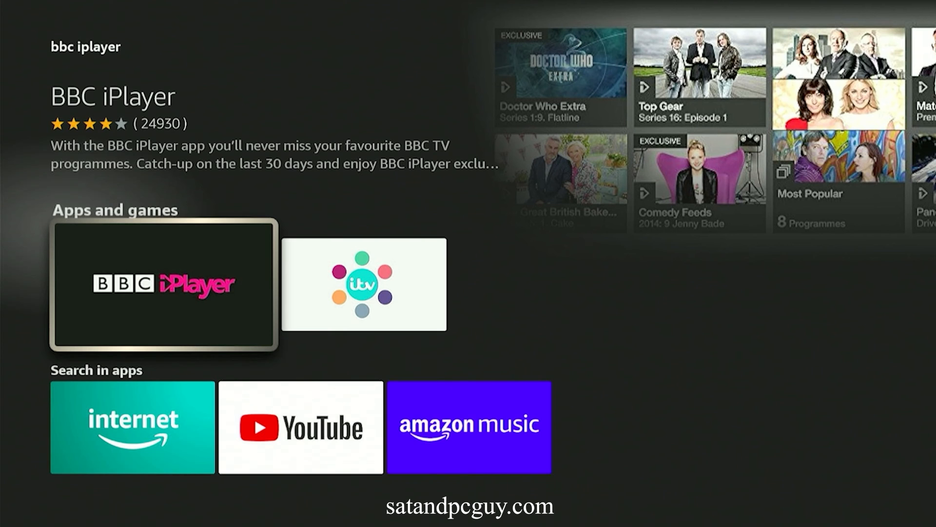
left_click(164, 285)
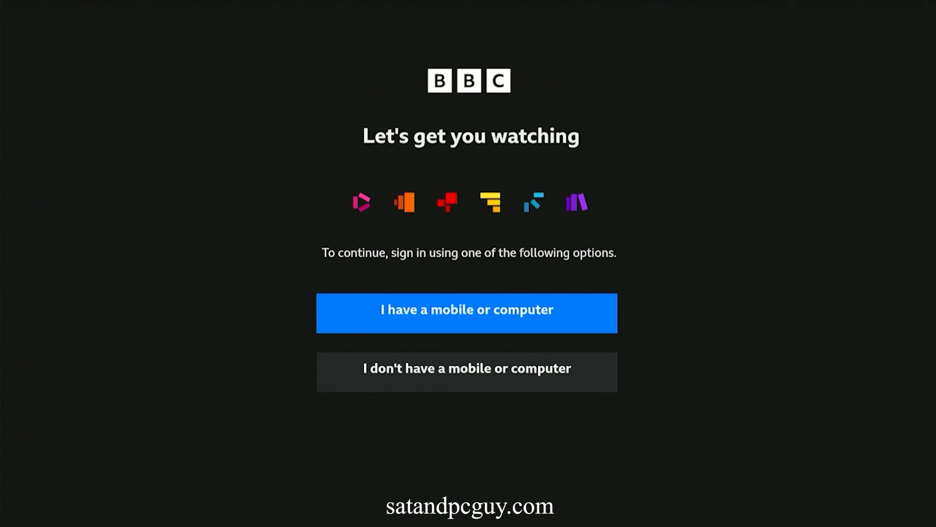
Step: Sign in via 'I have a mobile or computer' and continue into BBC iPlayer
left_click(467, 312)
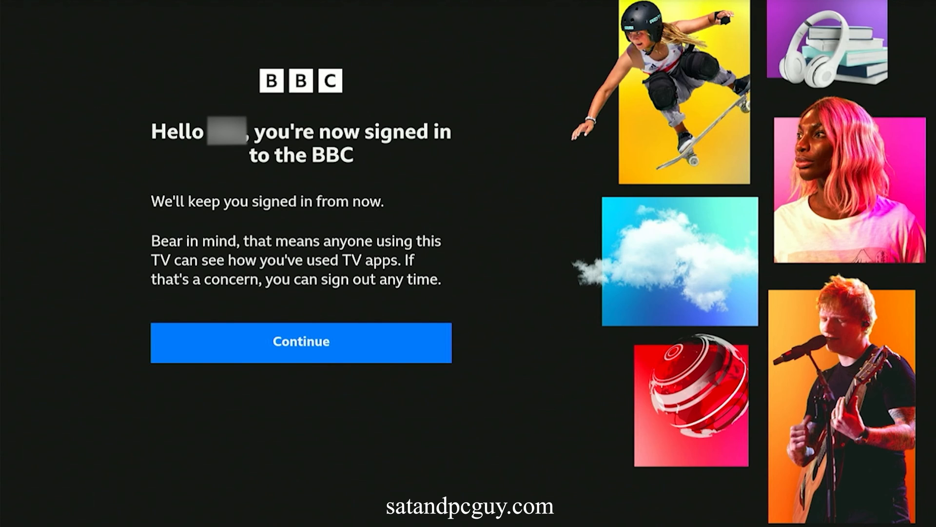
left_click(300, 342)
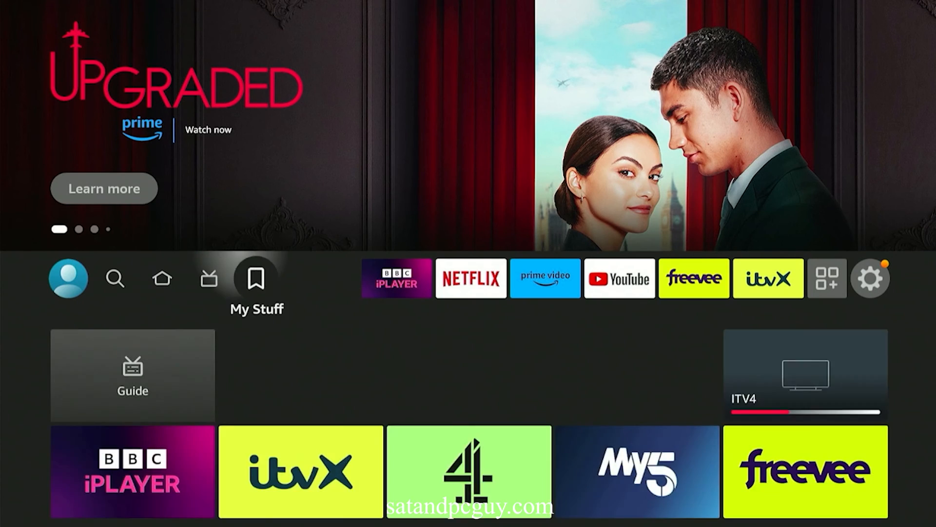
Step: Move to the ITVX tile in the app row and launch it
left_click(769, 277)
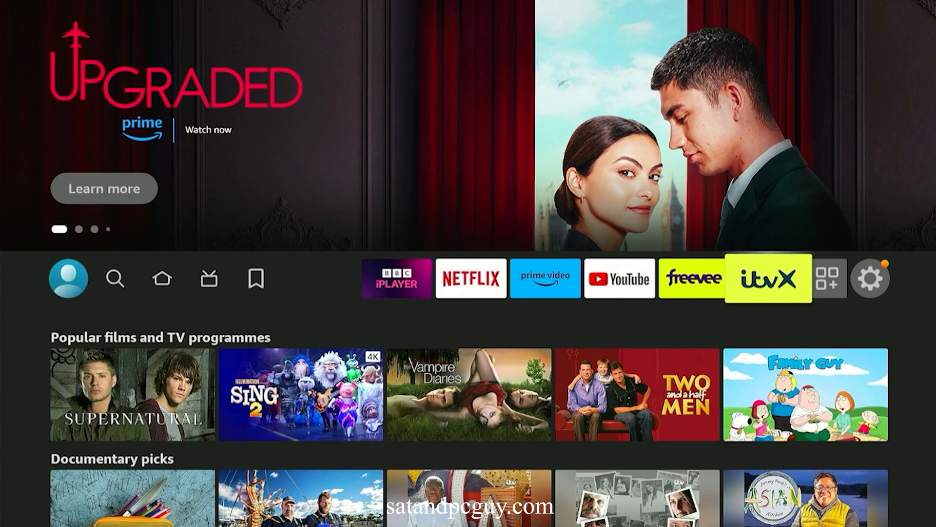
left_click(767, 278)
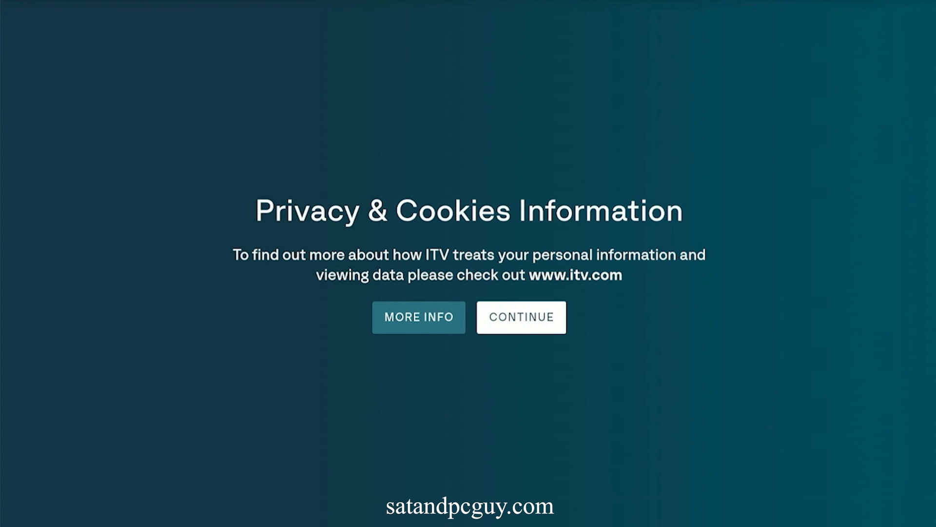
Step: Continue past the Privacy & Cookies notice and reach the ITVX side menu
left_click(520, 317)
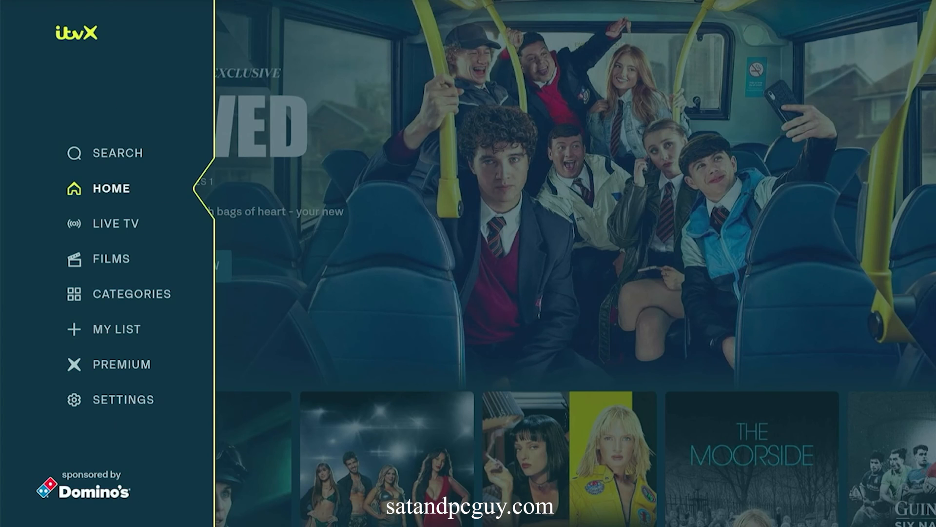
left_click(116, 222)
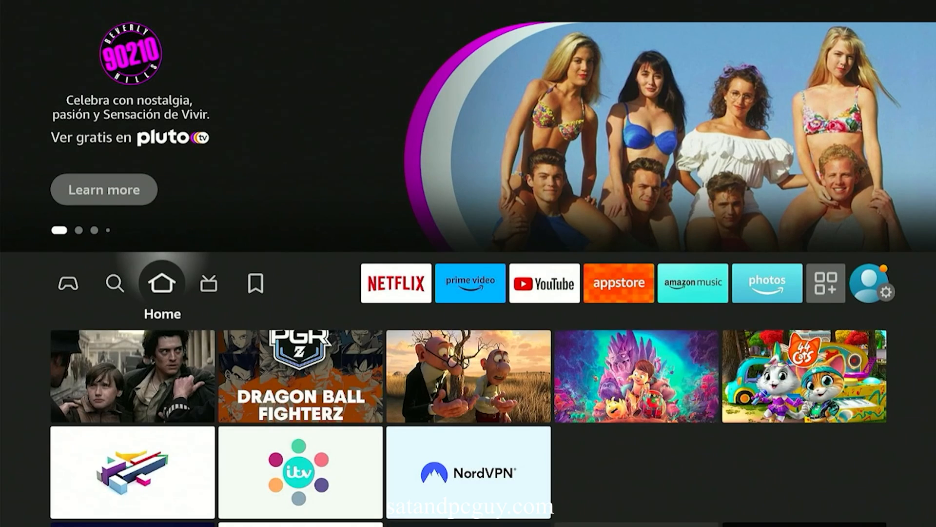
Step: Search 'my', pick the My 5 suggestion and launch the My5 app
left_click(114, 283)
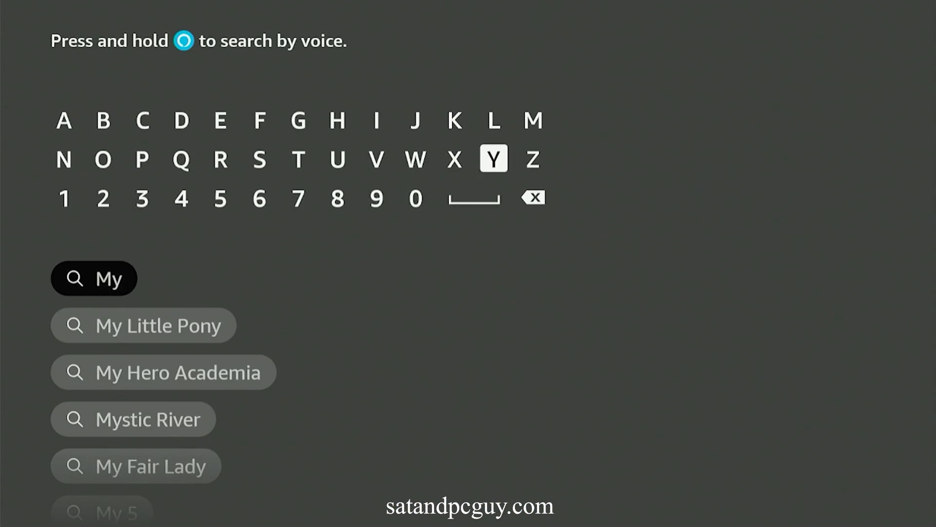
left_click(221, 198)
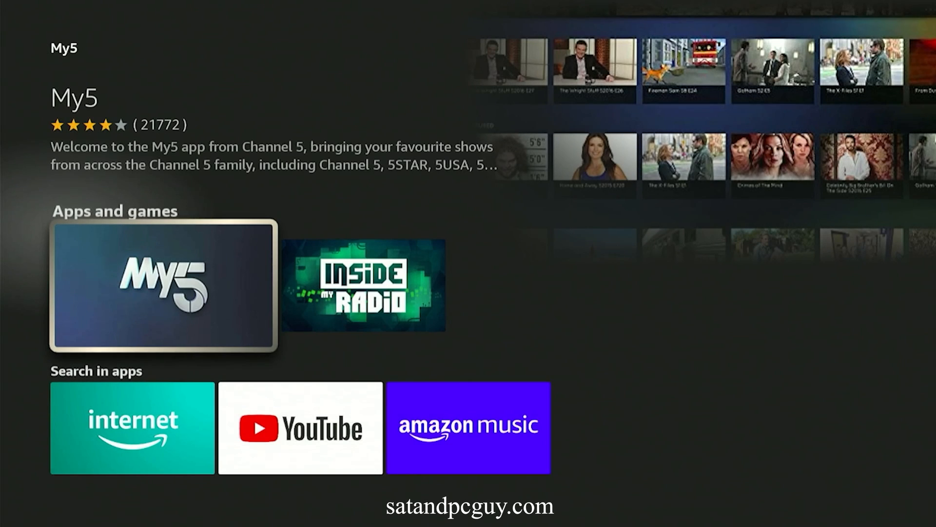
left_click(161, 286)
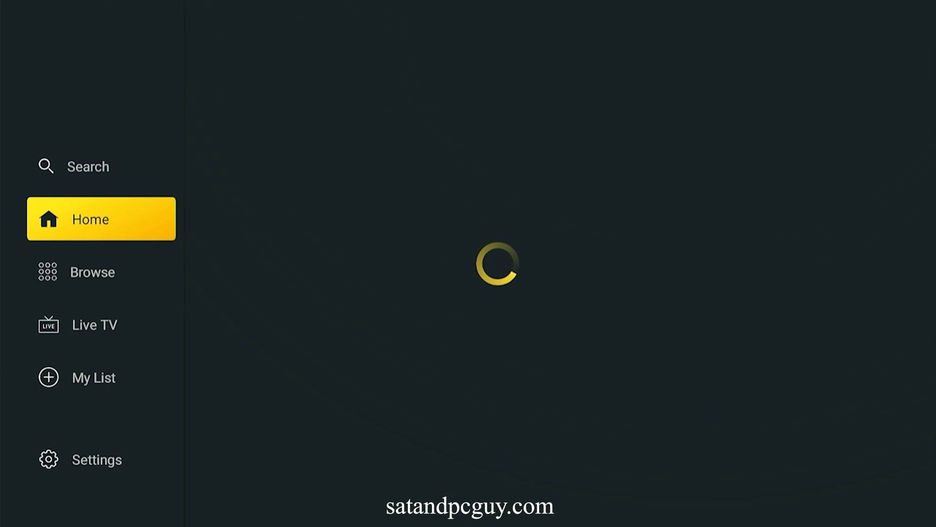
Step: Select Live TV in the My5 side menu to list channels with Channel 5 on now
left_click(93, 323)
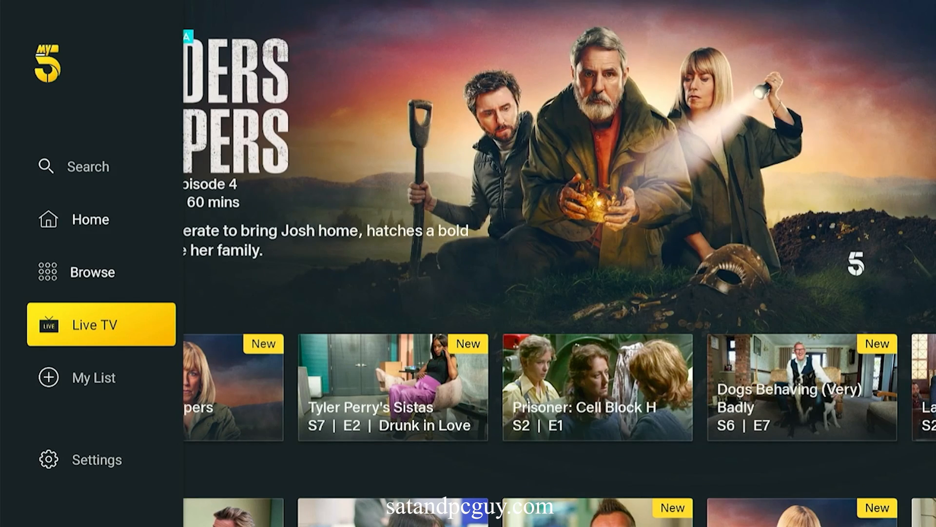
left_click(94, 323)
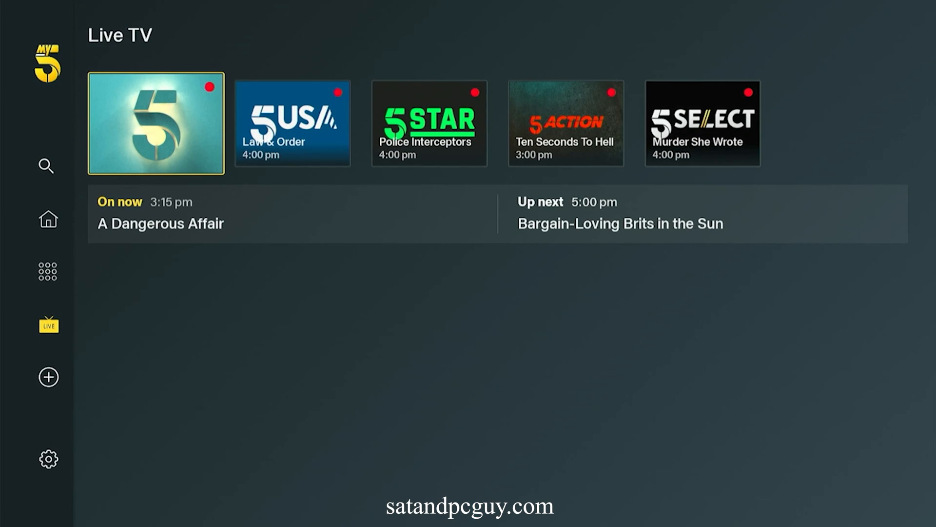